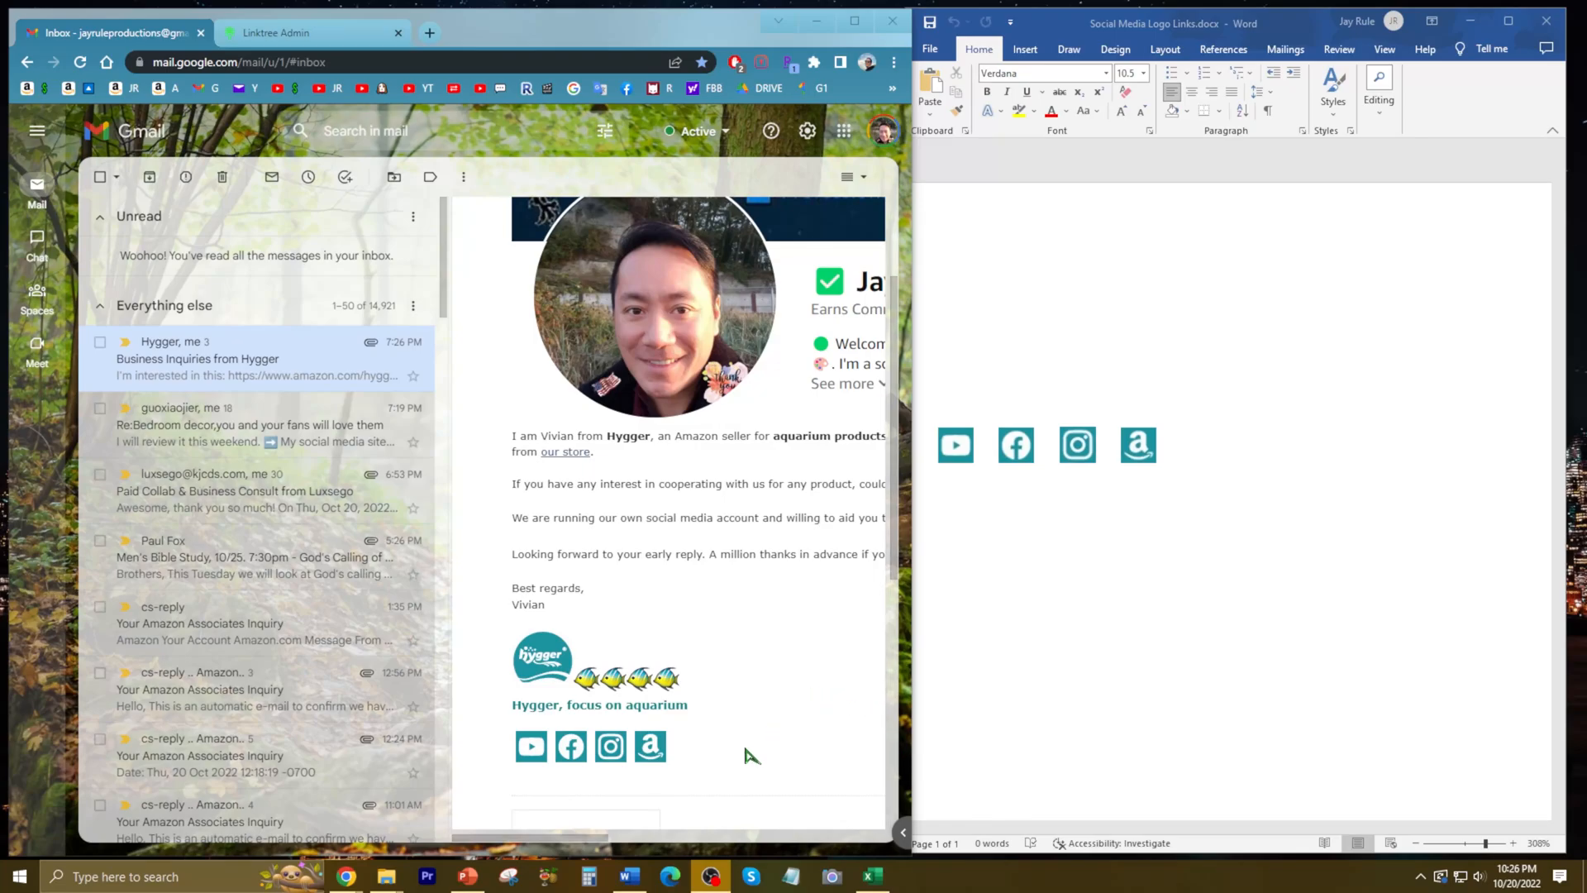
{"action": "mouse_move", "coordinate": [696, 777]}
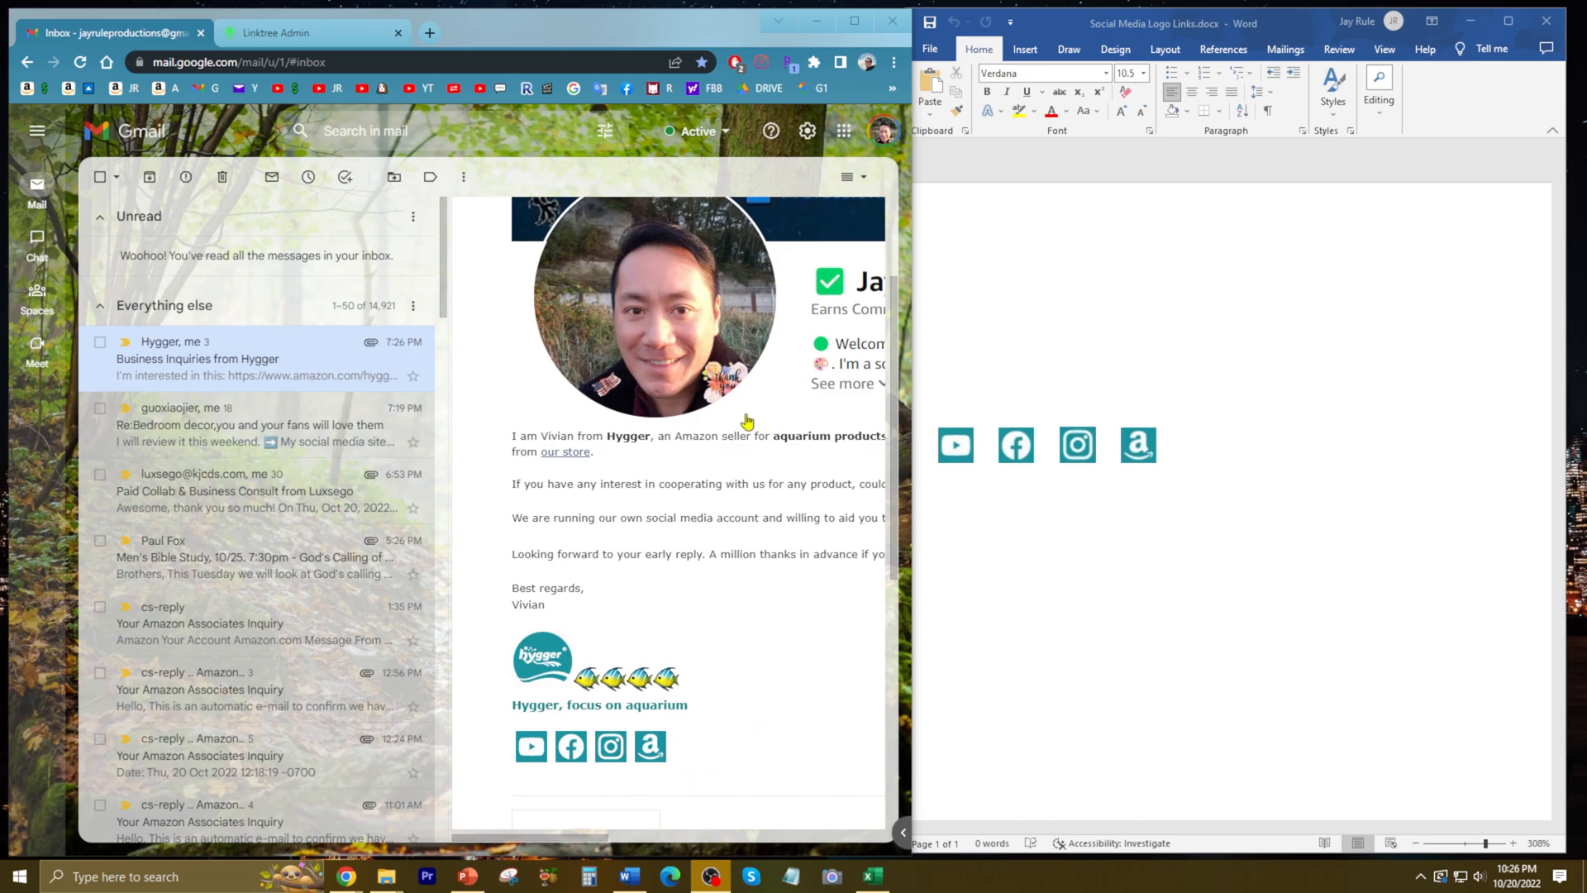
Reach the Signature section of Gmail's General settings showing the existing signature
{"action": "scroll", "scroll_direction": "down", "scroll_amount": 3}
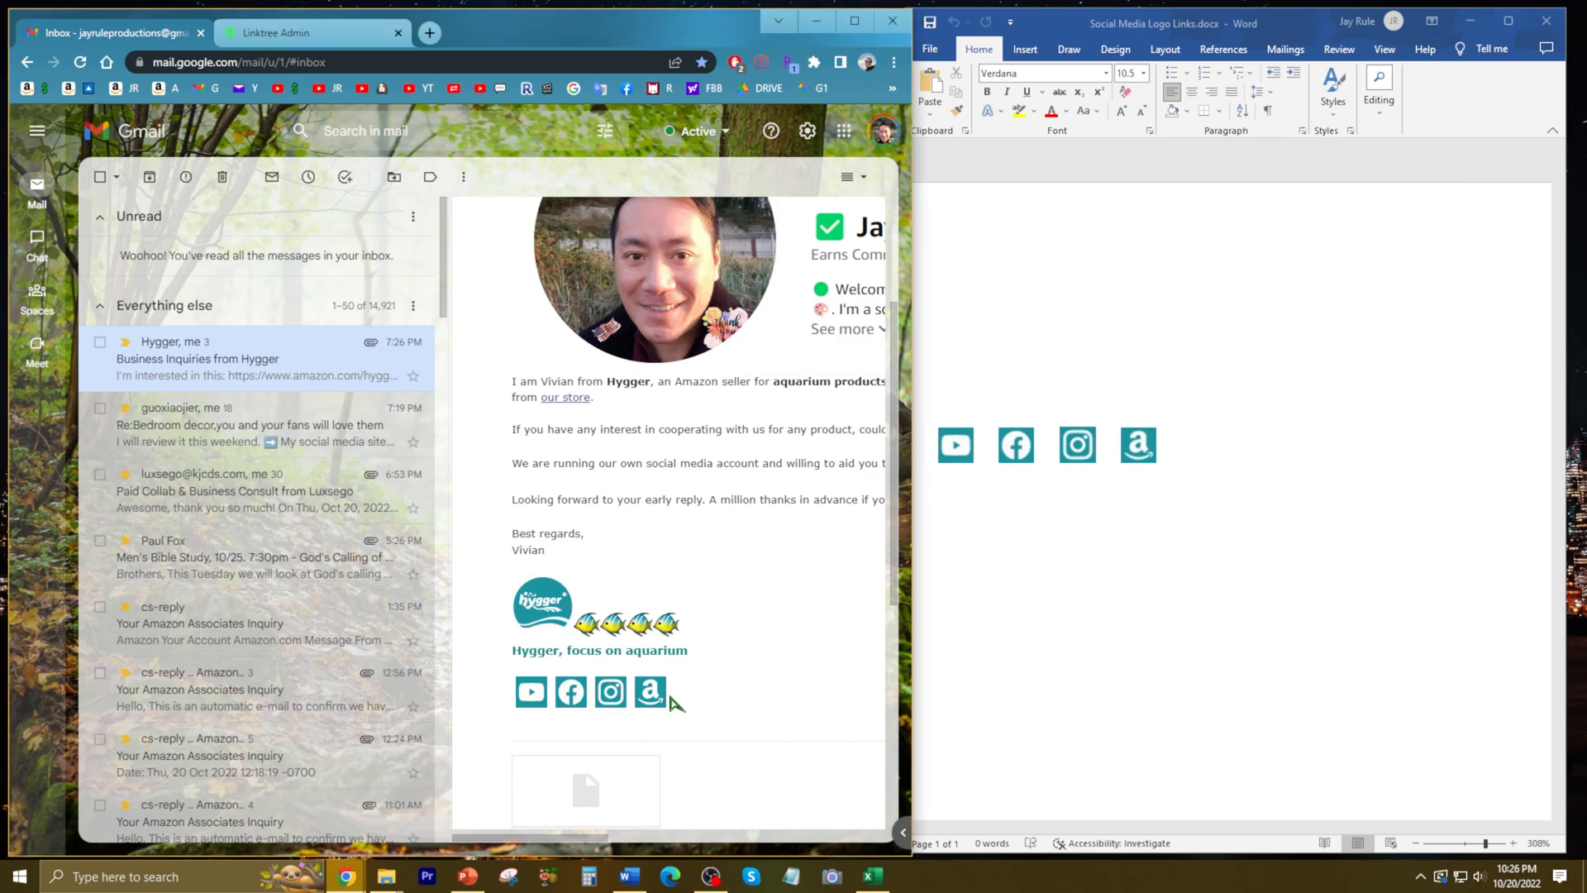
{"action": "left_click_drag", "start_coordinate": [526, 693], "coordinate": [658, 692]}
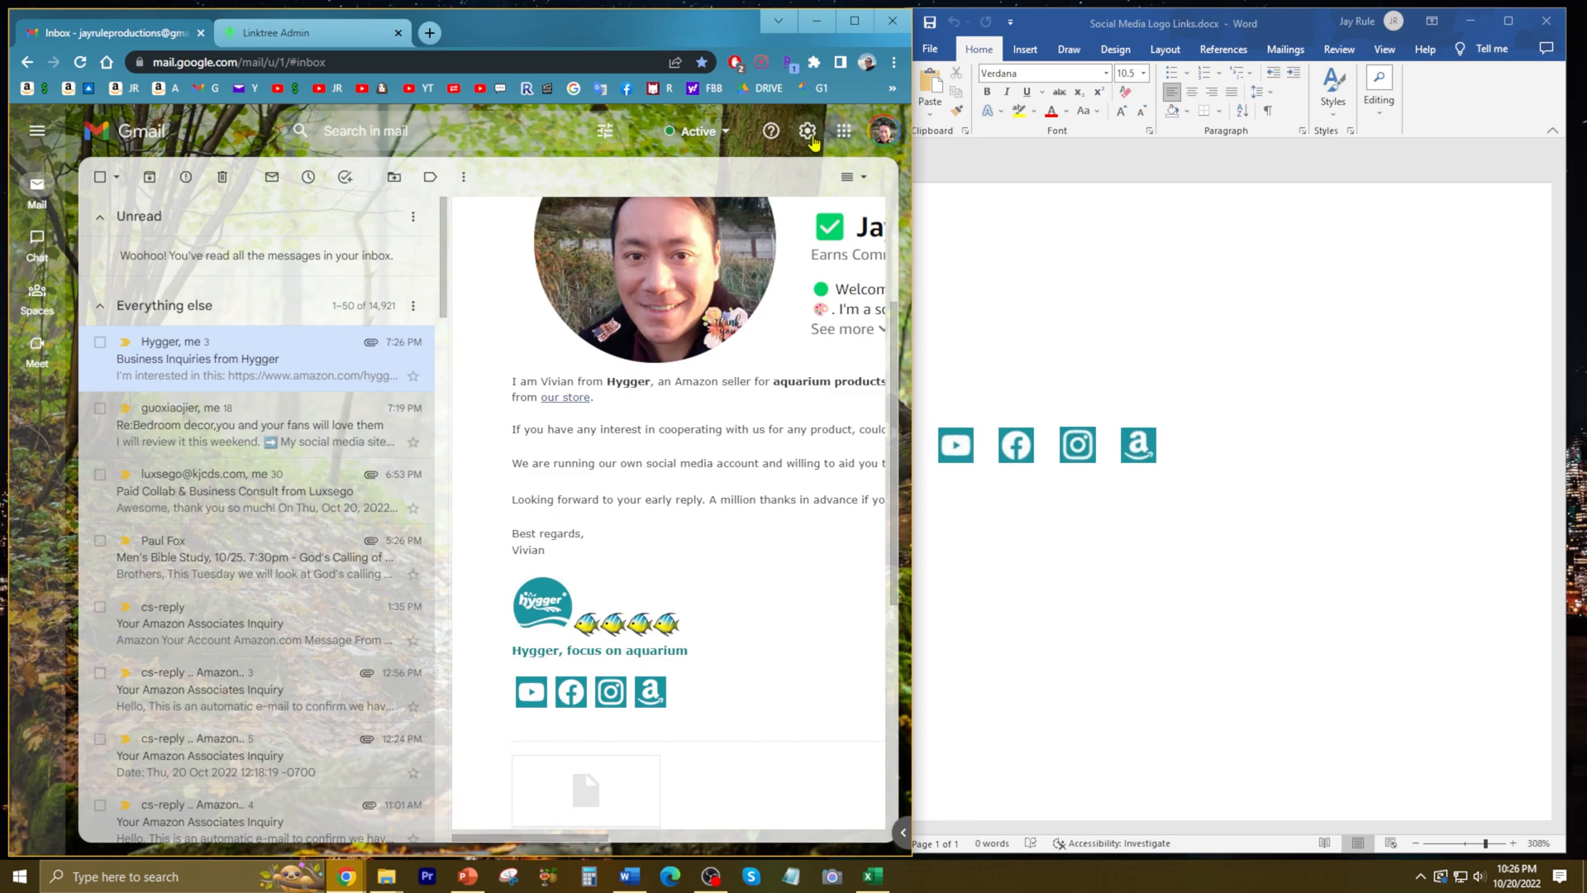
{"action": "left_click", "coordinate": [807, 130]}
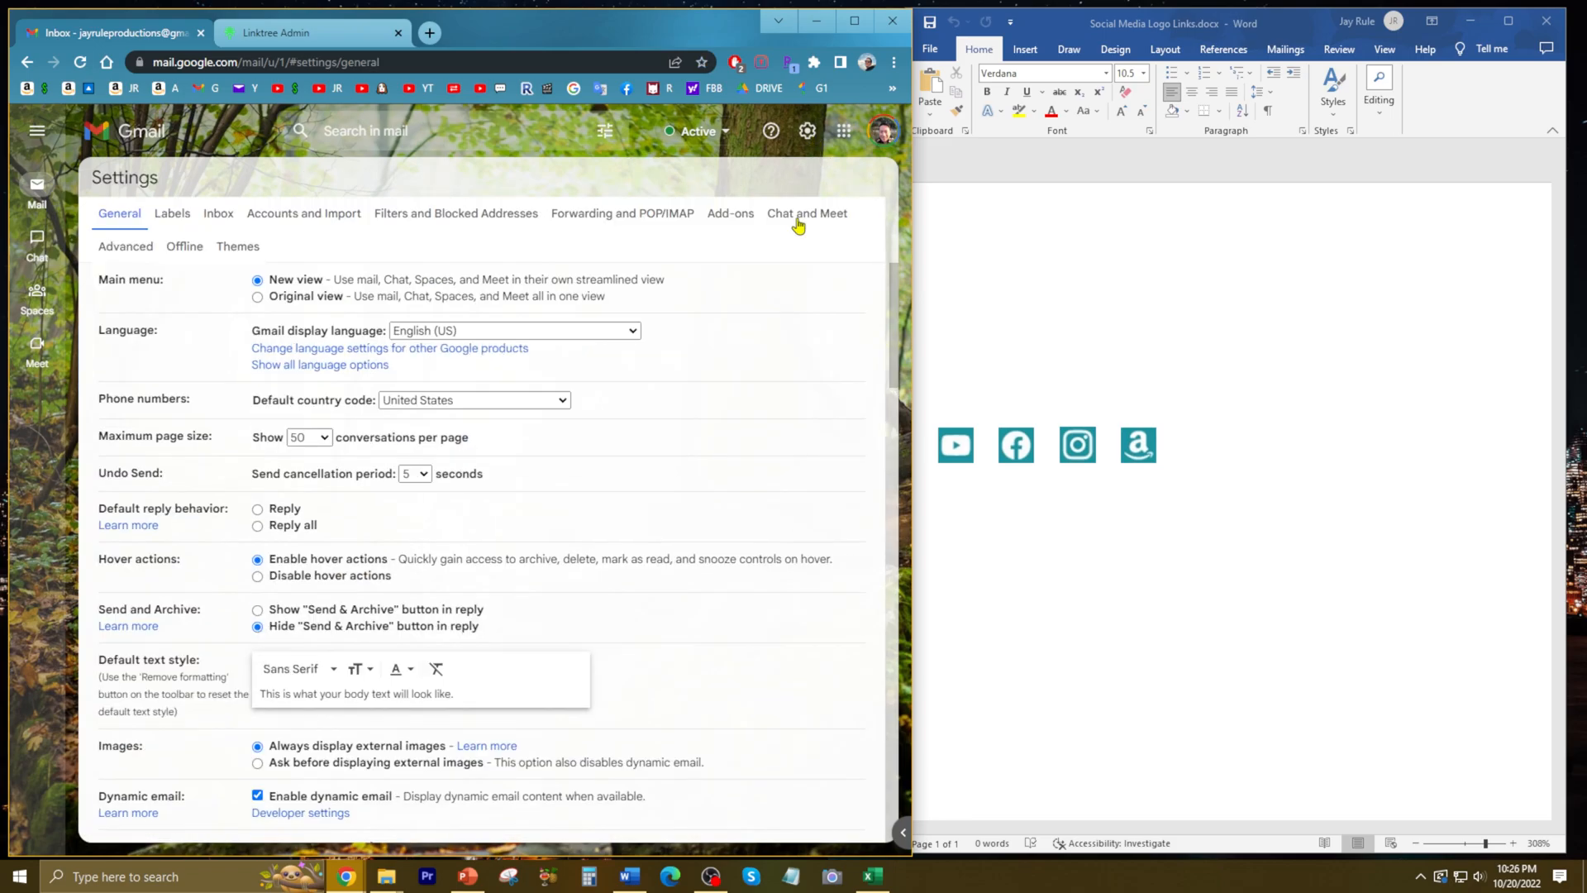
{"action": "scroll", "scroll_direction": "down", "scroll_amount": 3}
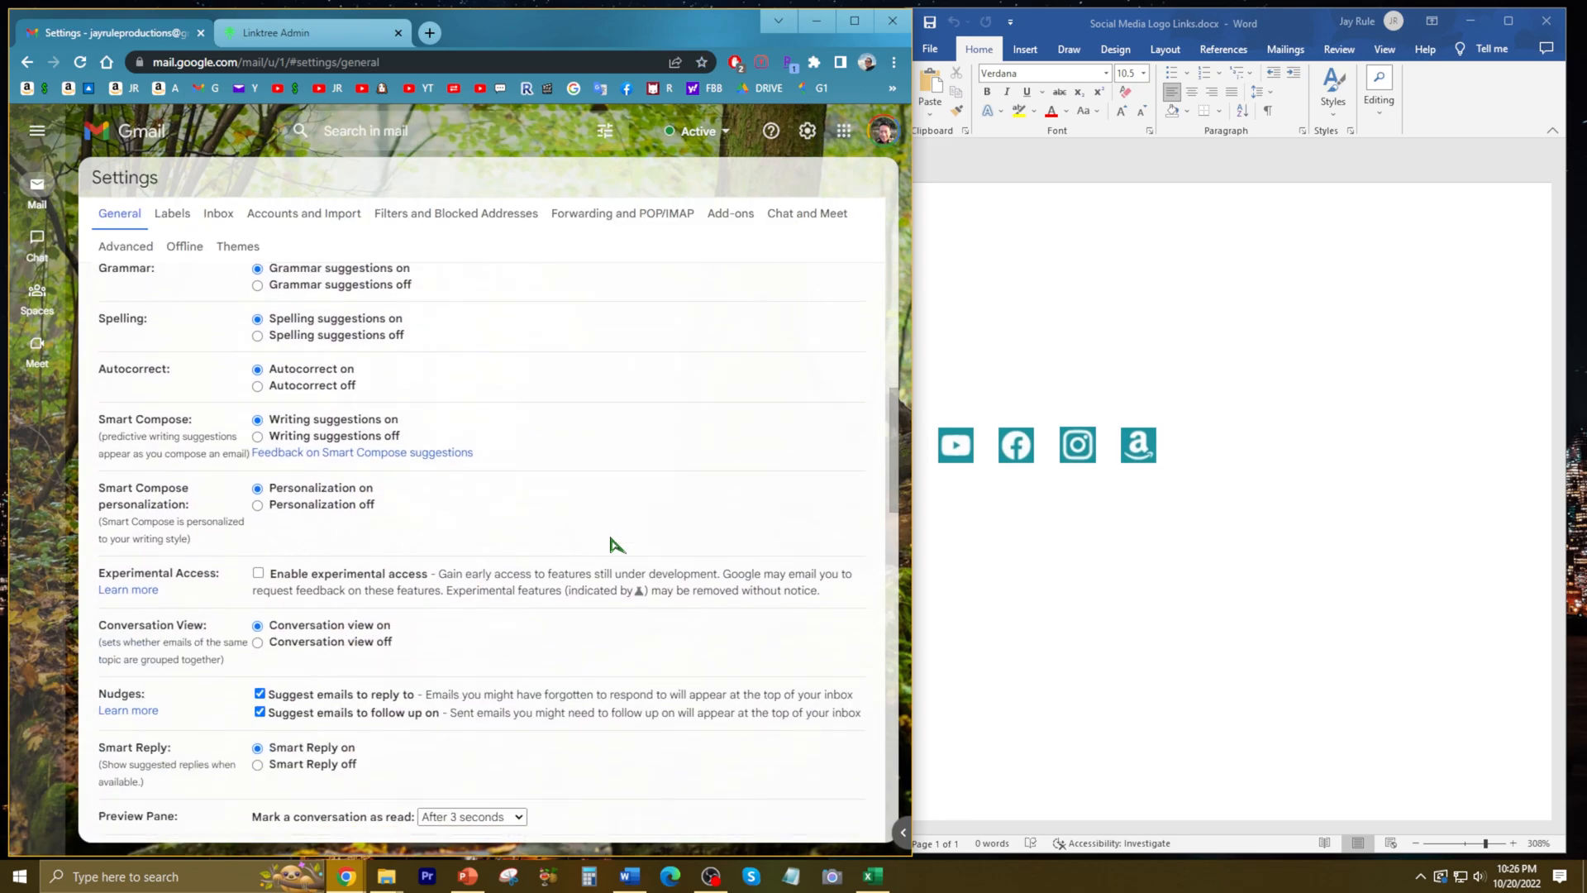
{"action": "scroll", "scroll_direction": "down", "scroll_amount": 3}
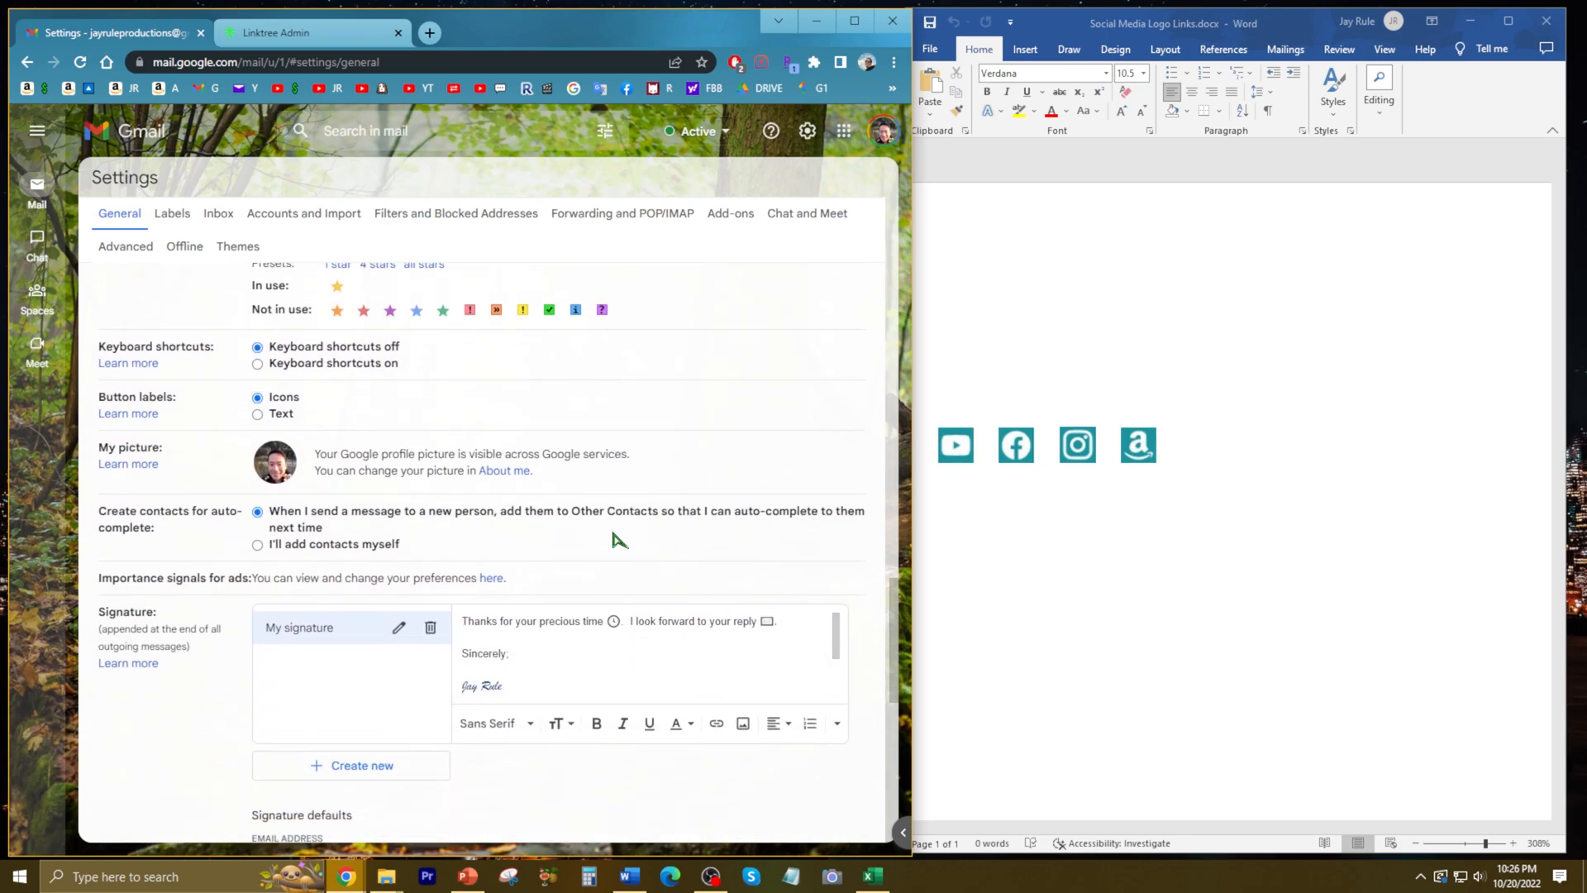
{"action": "scroll", "scroll_direction": "down", "scroll_amount": 3}
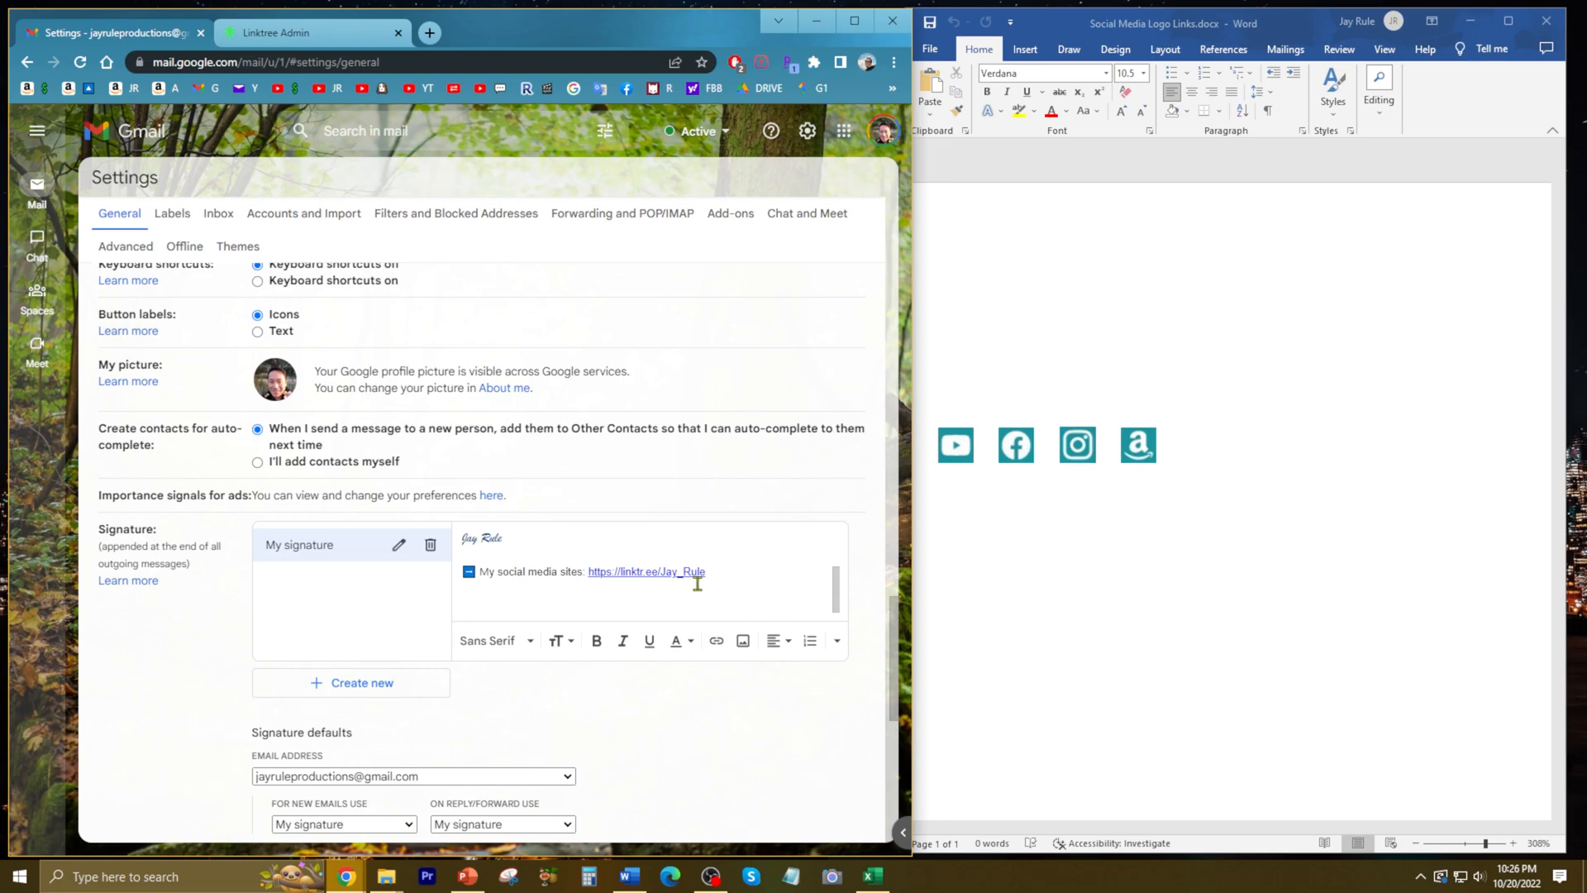
{"action": "mouse_move", "coordinate": [719, 577]}
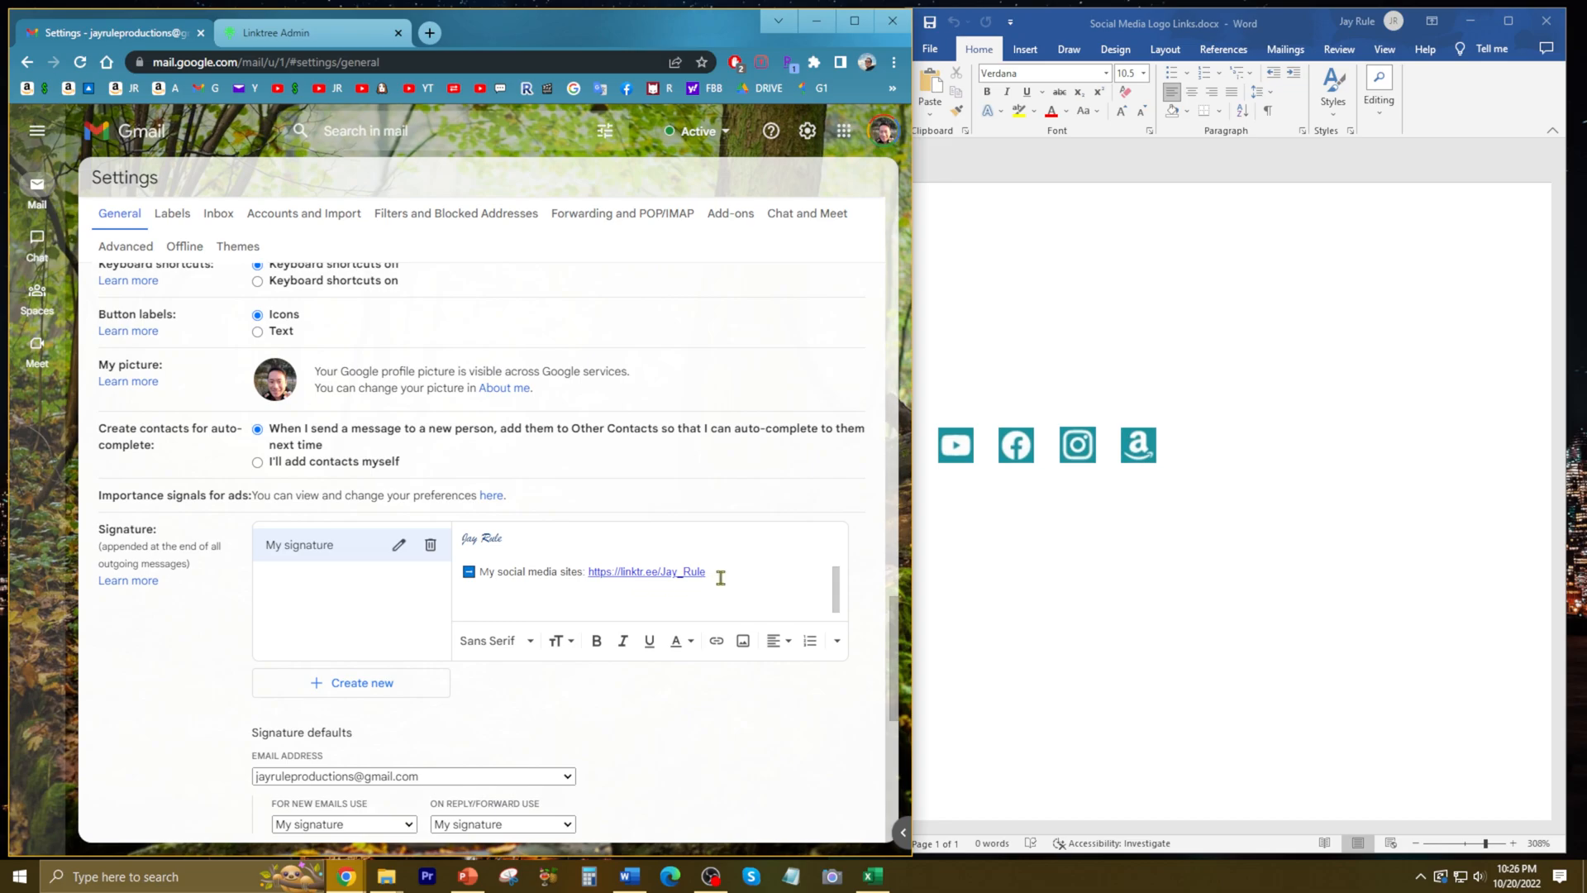
{"action": "mouse_move", "coordinate": [469, 587]}
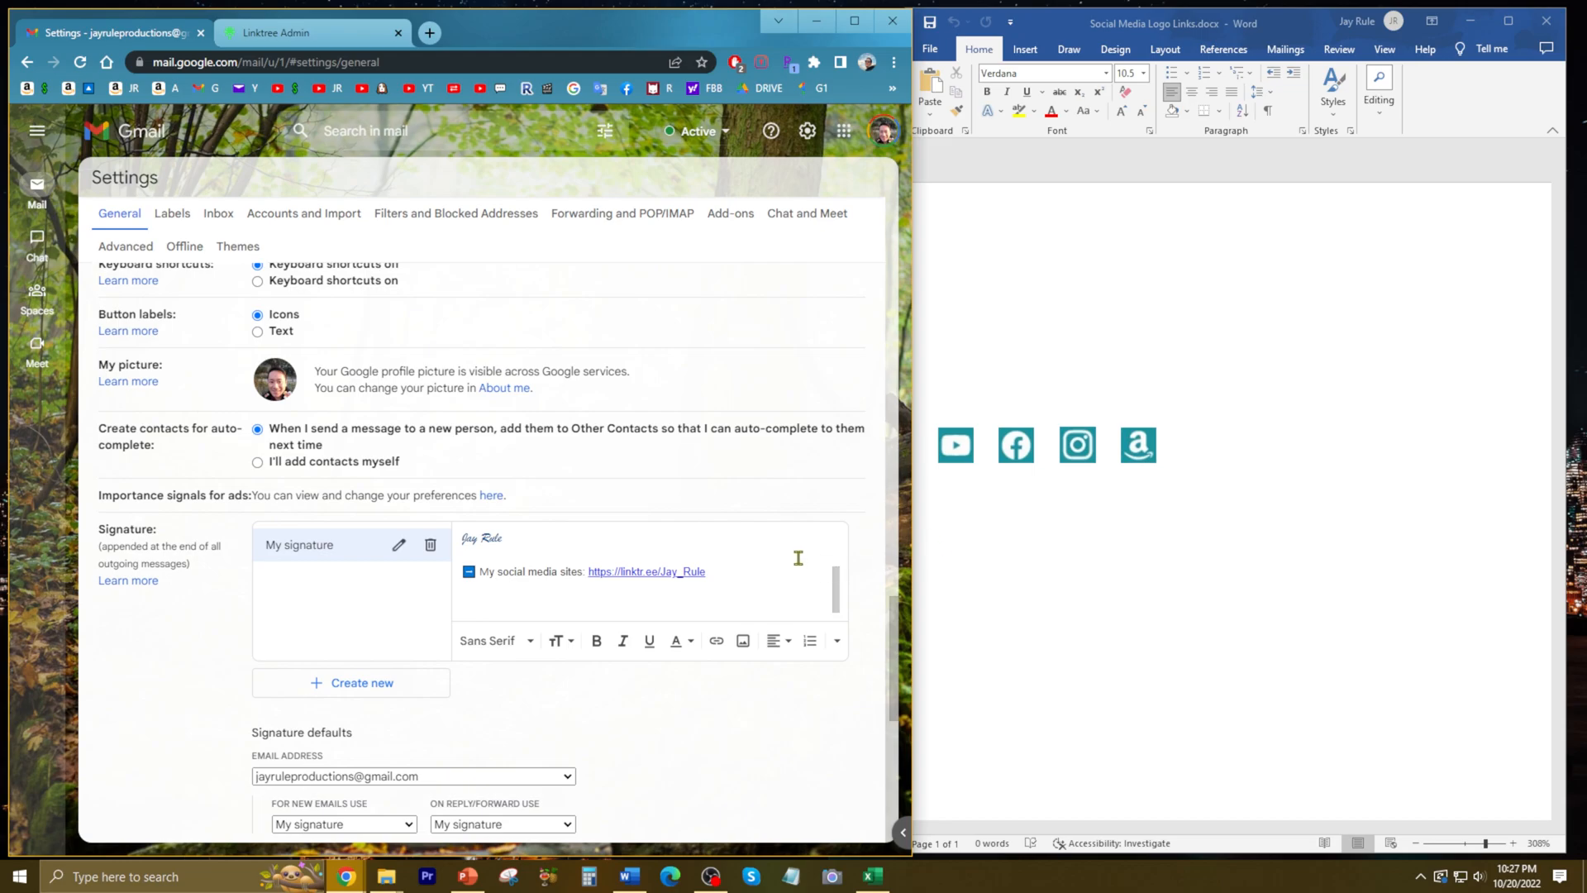
{"action": "mouse_move", "coordinate": [1014, 485]}
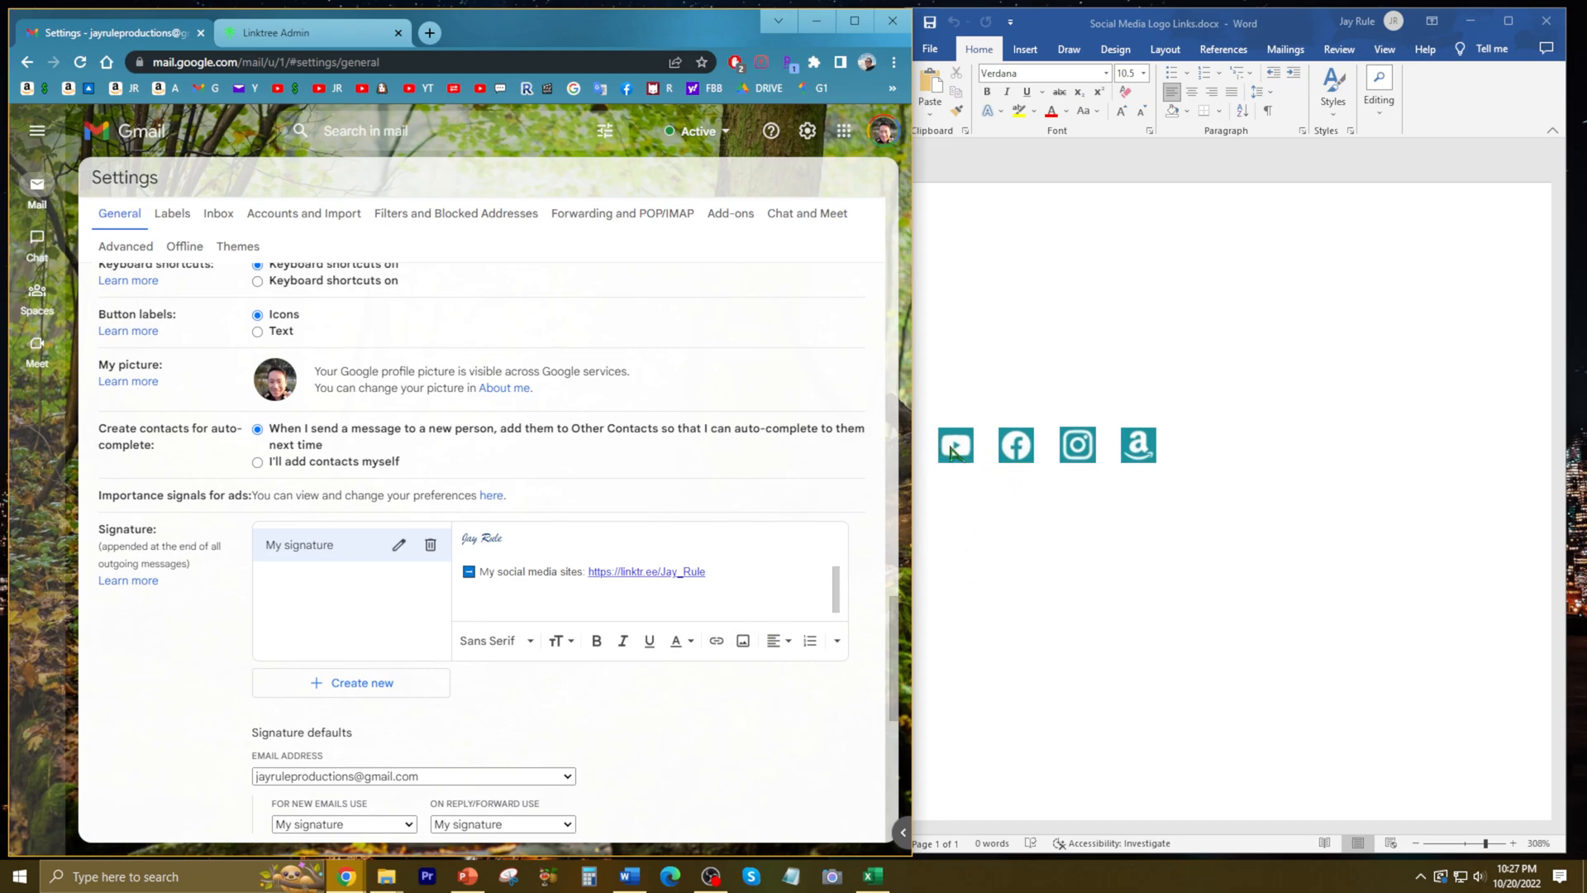
{"action": "right_click", "coordinate": [952, 445]}
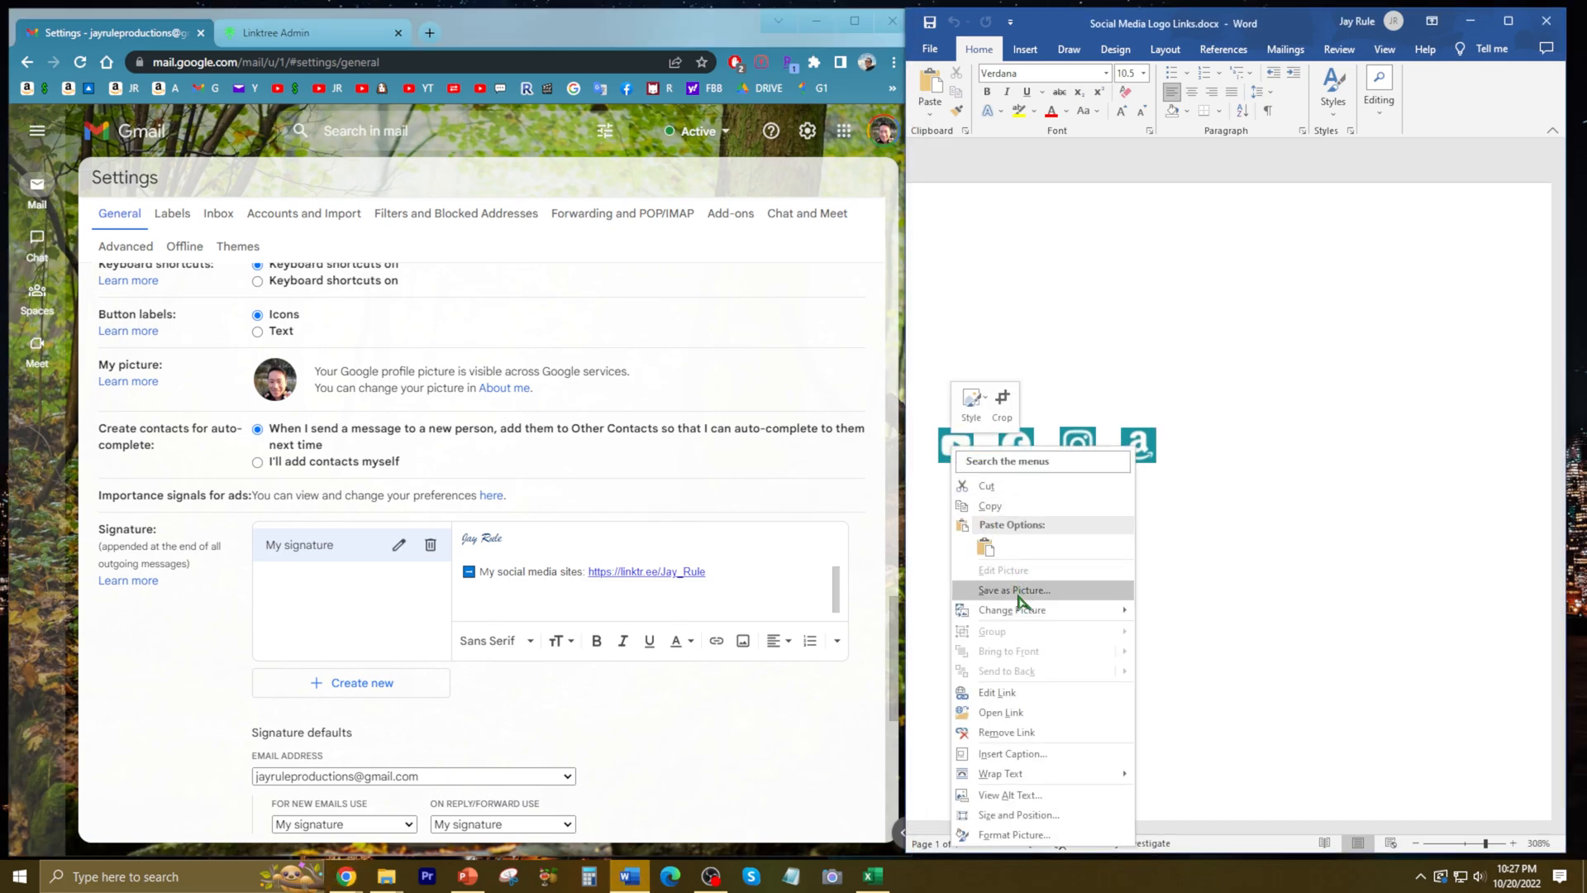
{"action": "left_click", "coordinate": [1013, 590]}
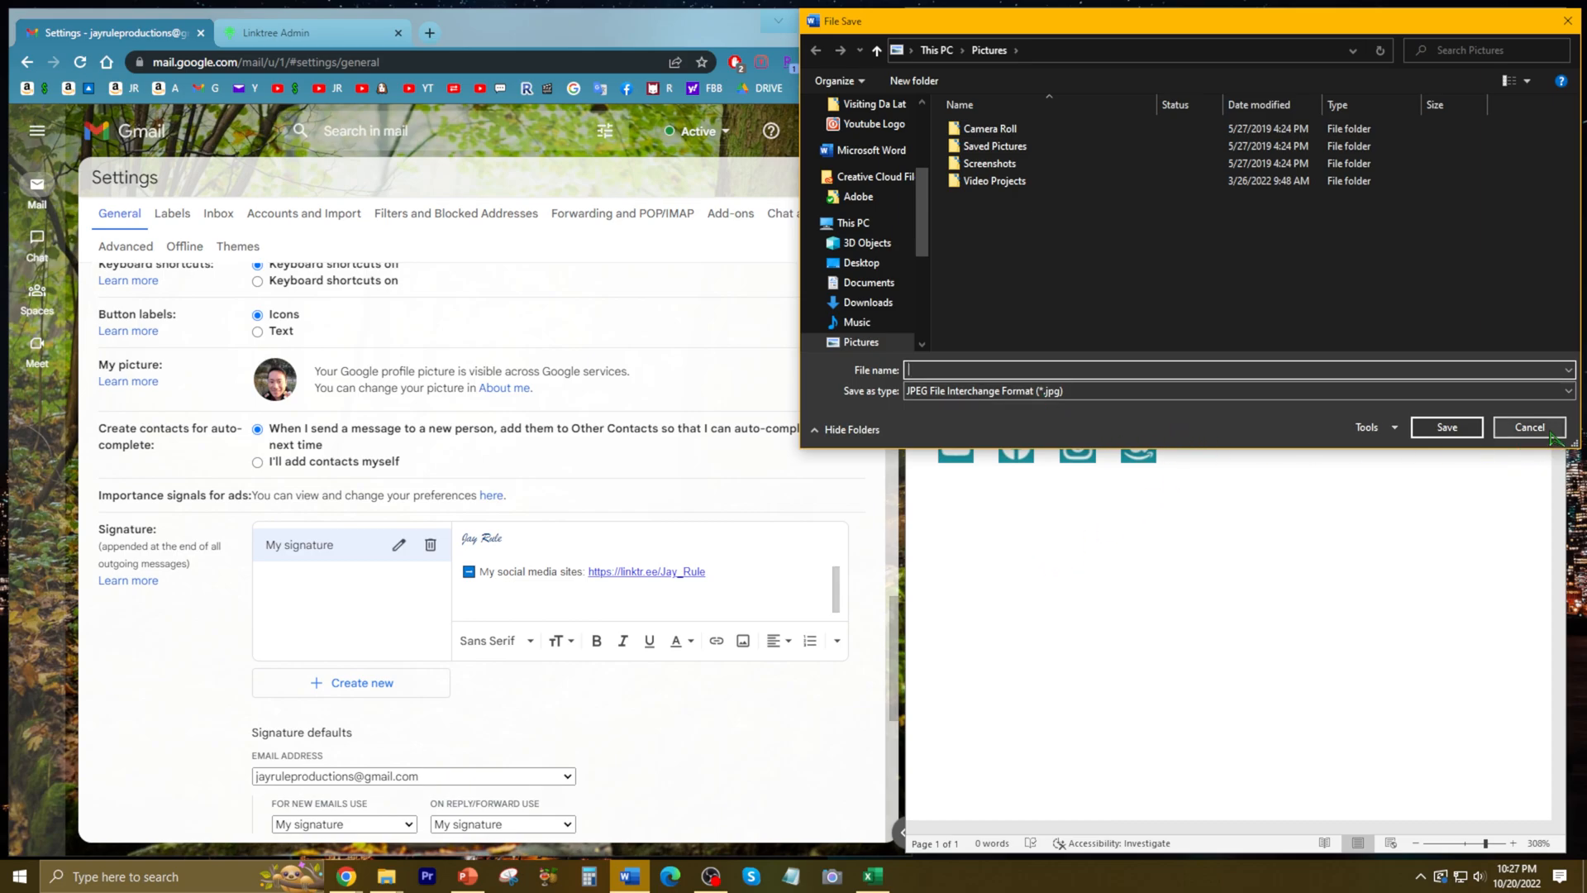
{"action": "left_click", "coordinate": [1527, 426]}
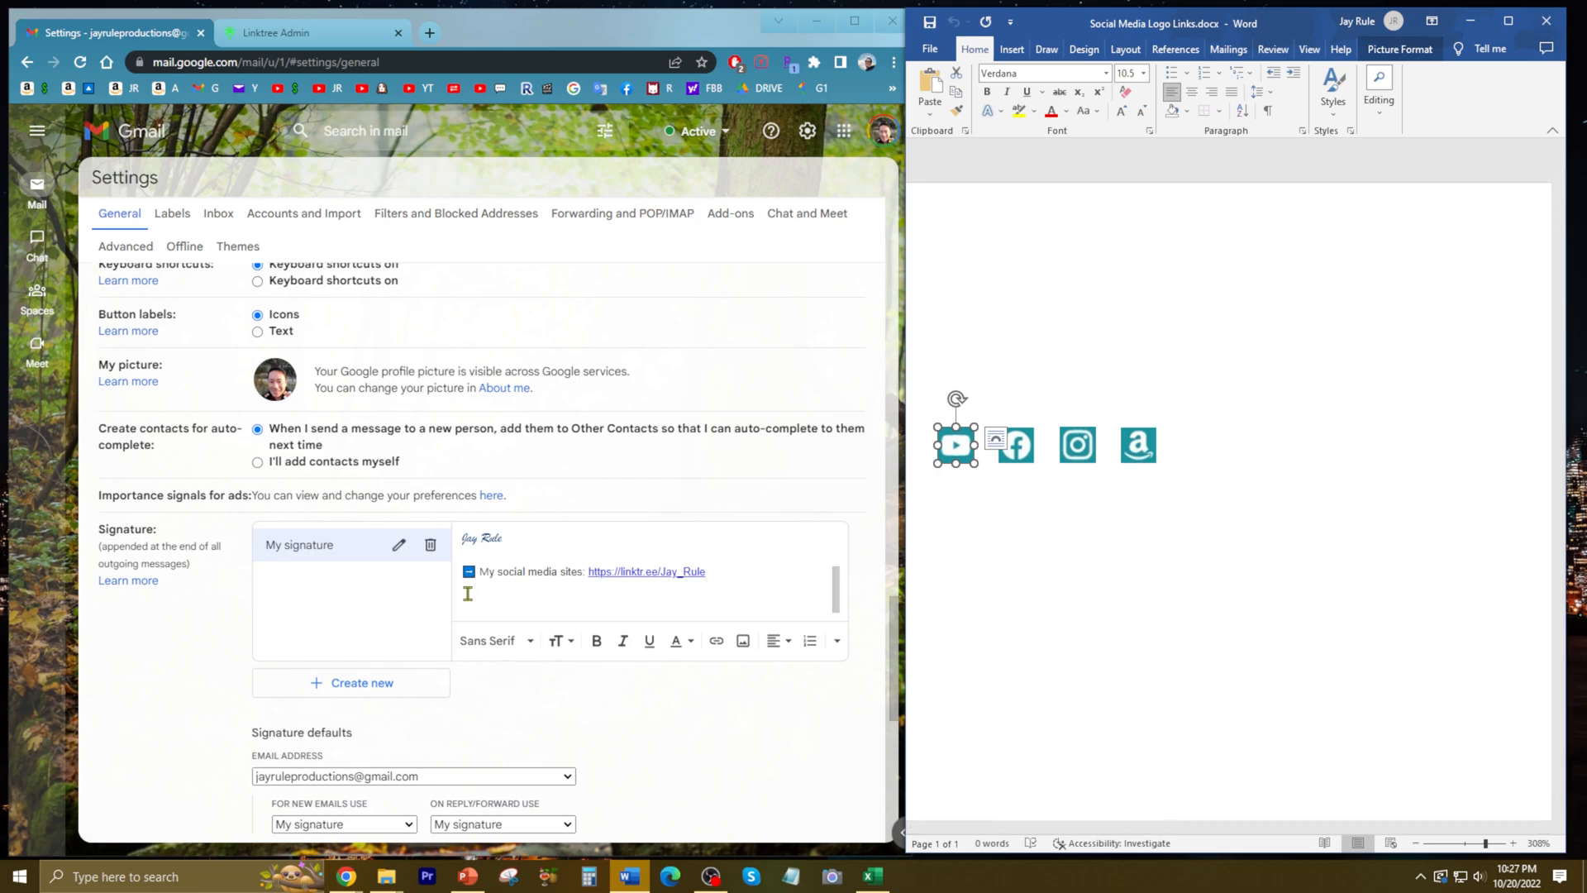
{"action": "mouse_move", "coordinate": [743, 642]}
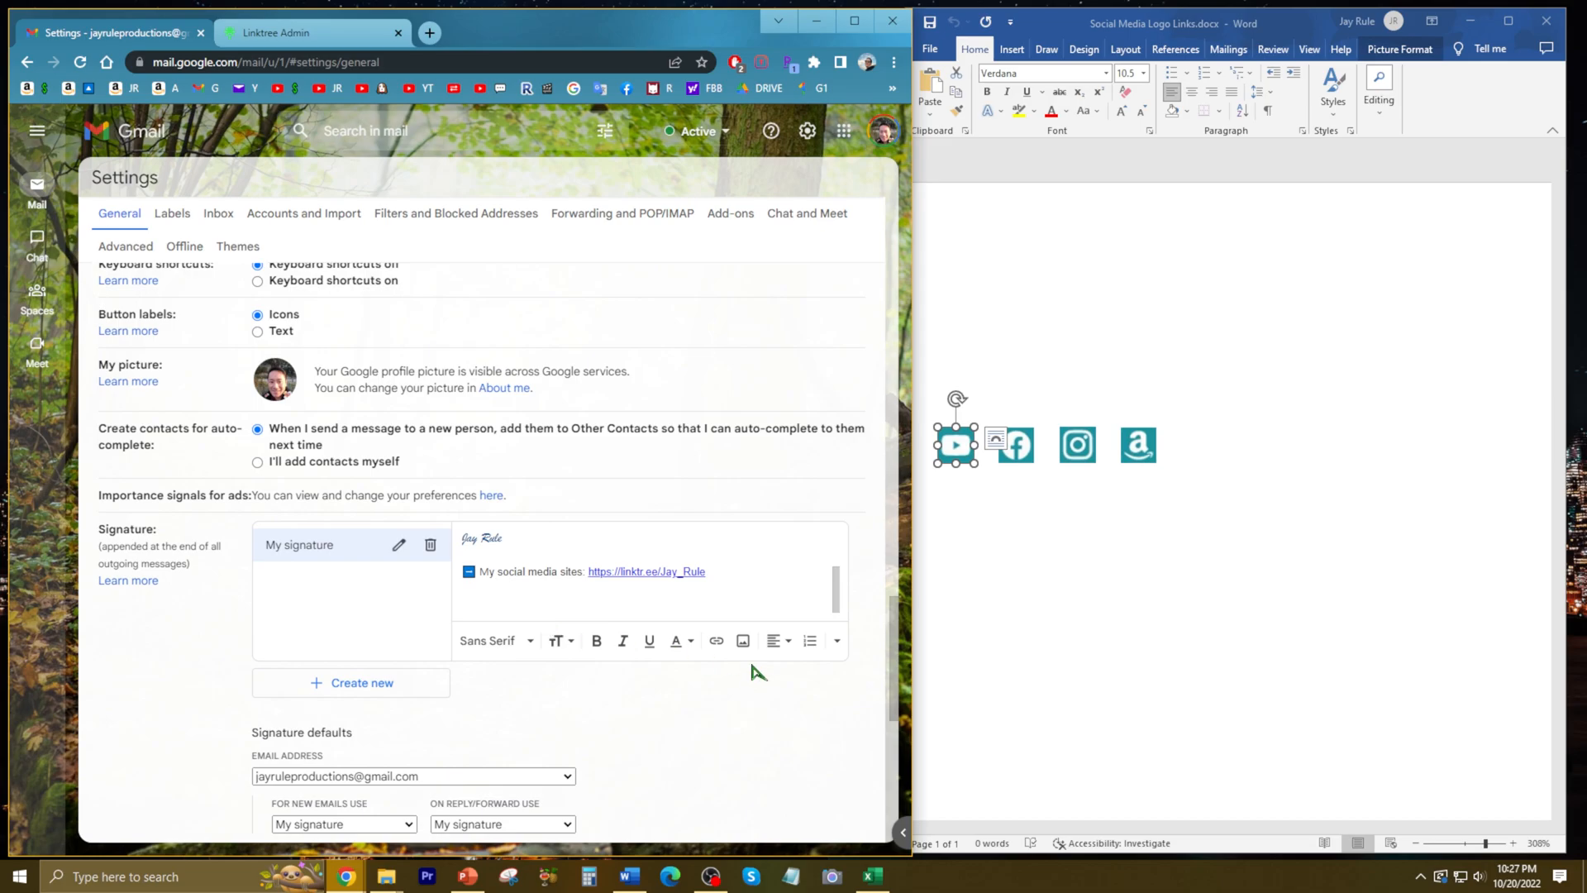
Upload youtube.jpg from the Youtube Logo folder into the signature below the social media link
{"action": "left_click", "coordinate": [743, 641]}
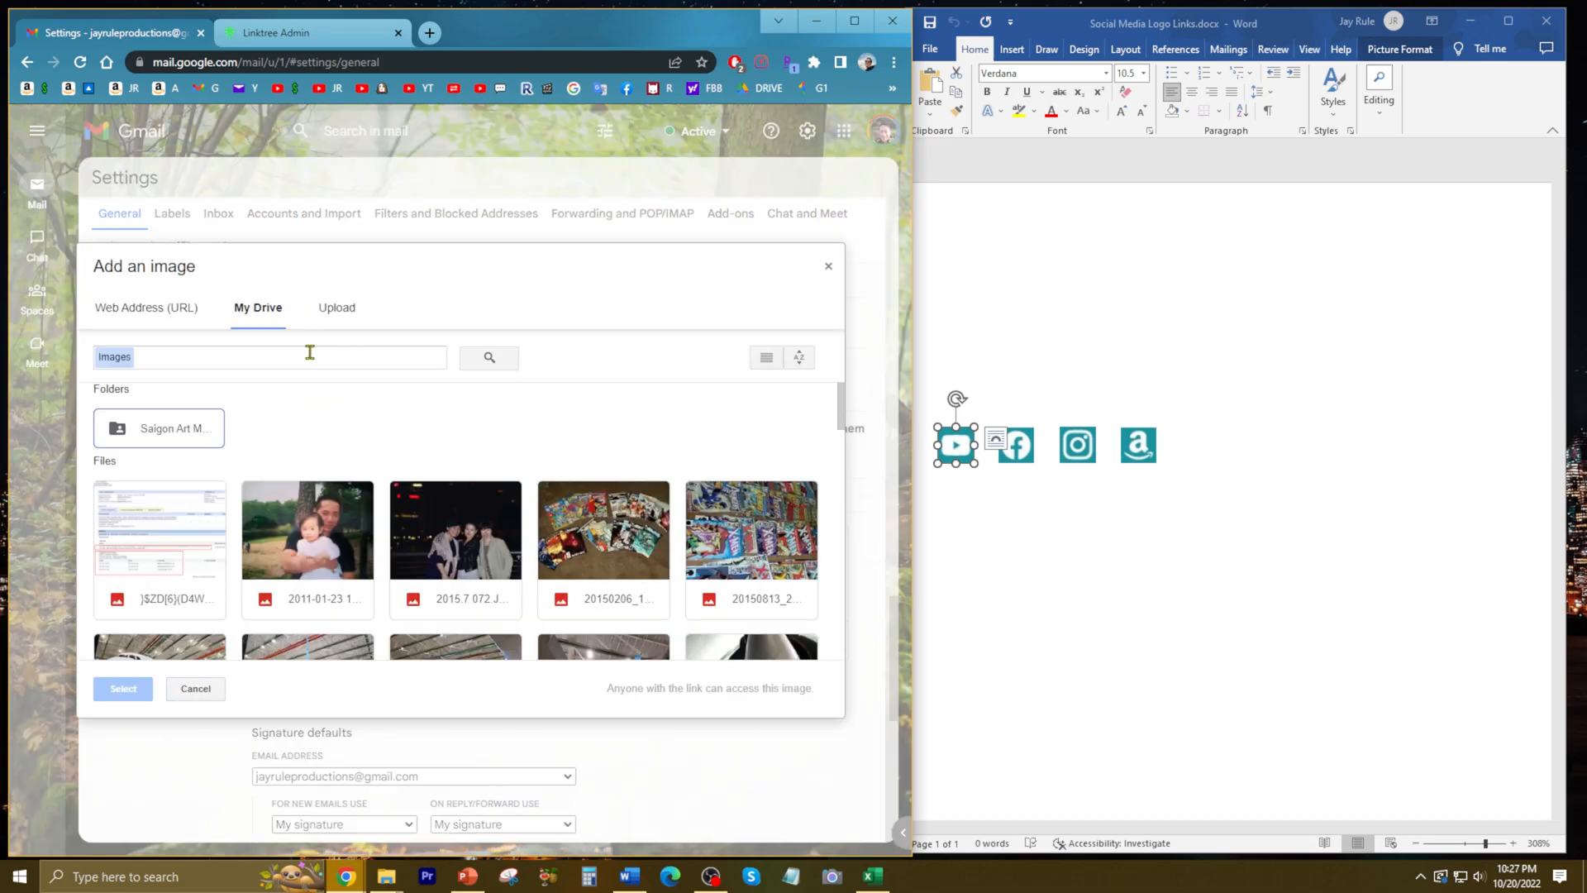
{"action": "mouse_move", "coordinate": [294, 389]}
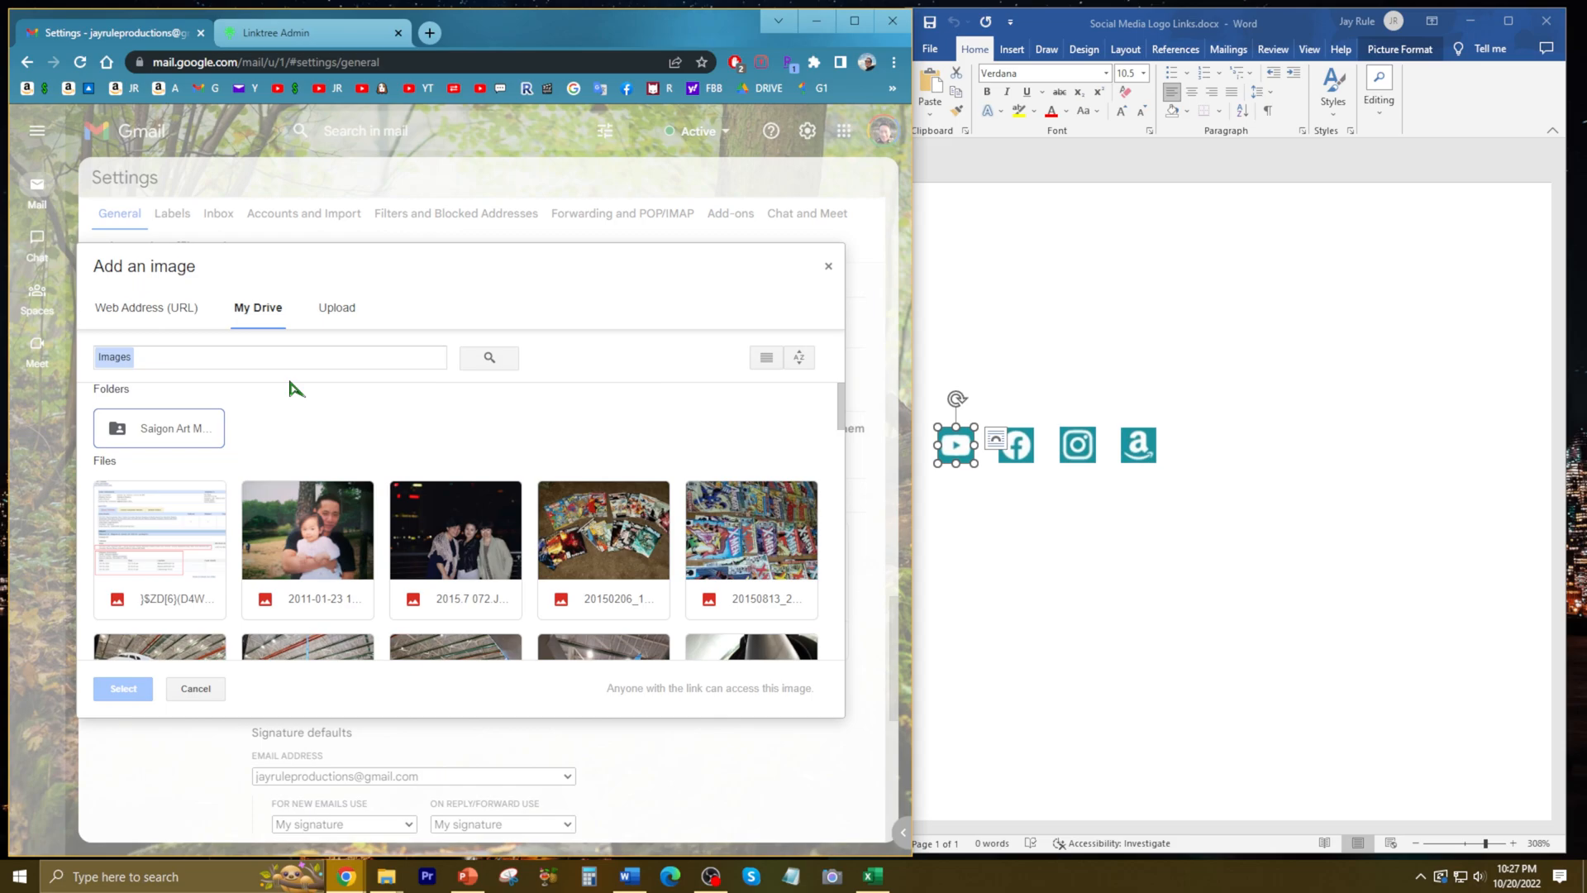
{"action": "left_click", "coordinate": [335, 308]}
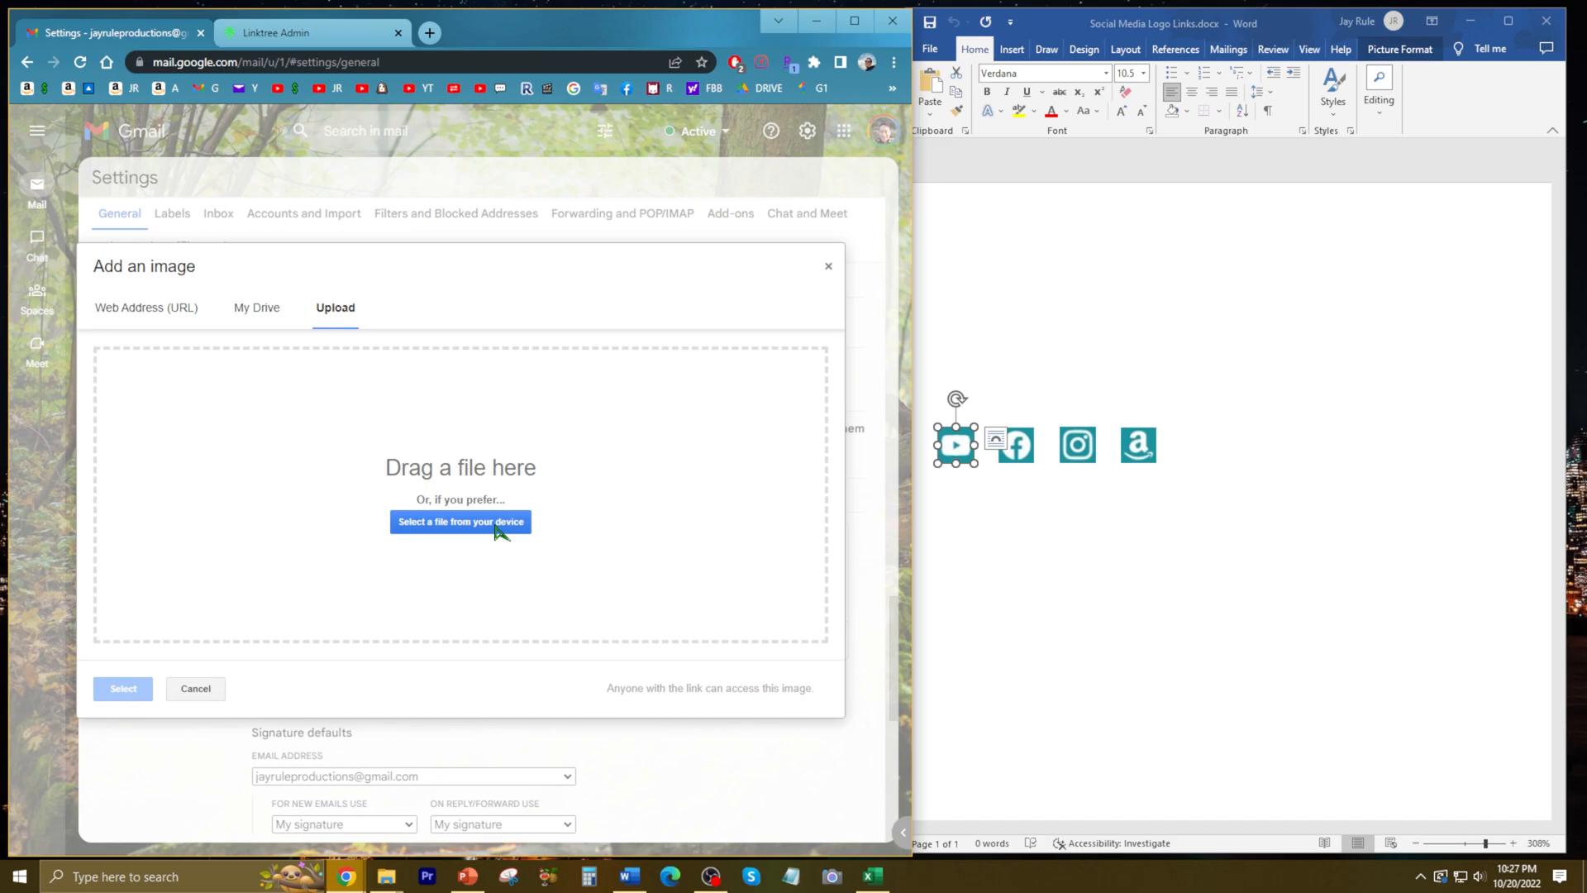
{"action": "left_click", "coordinate": [460, 521]}
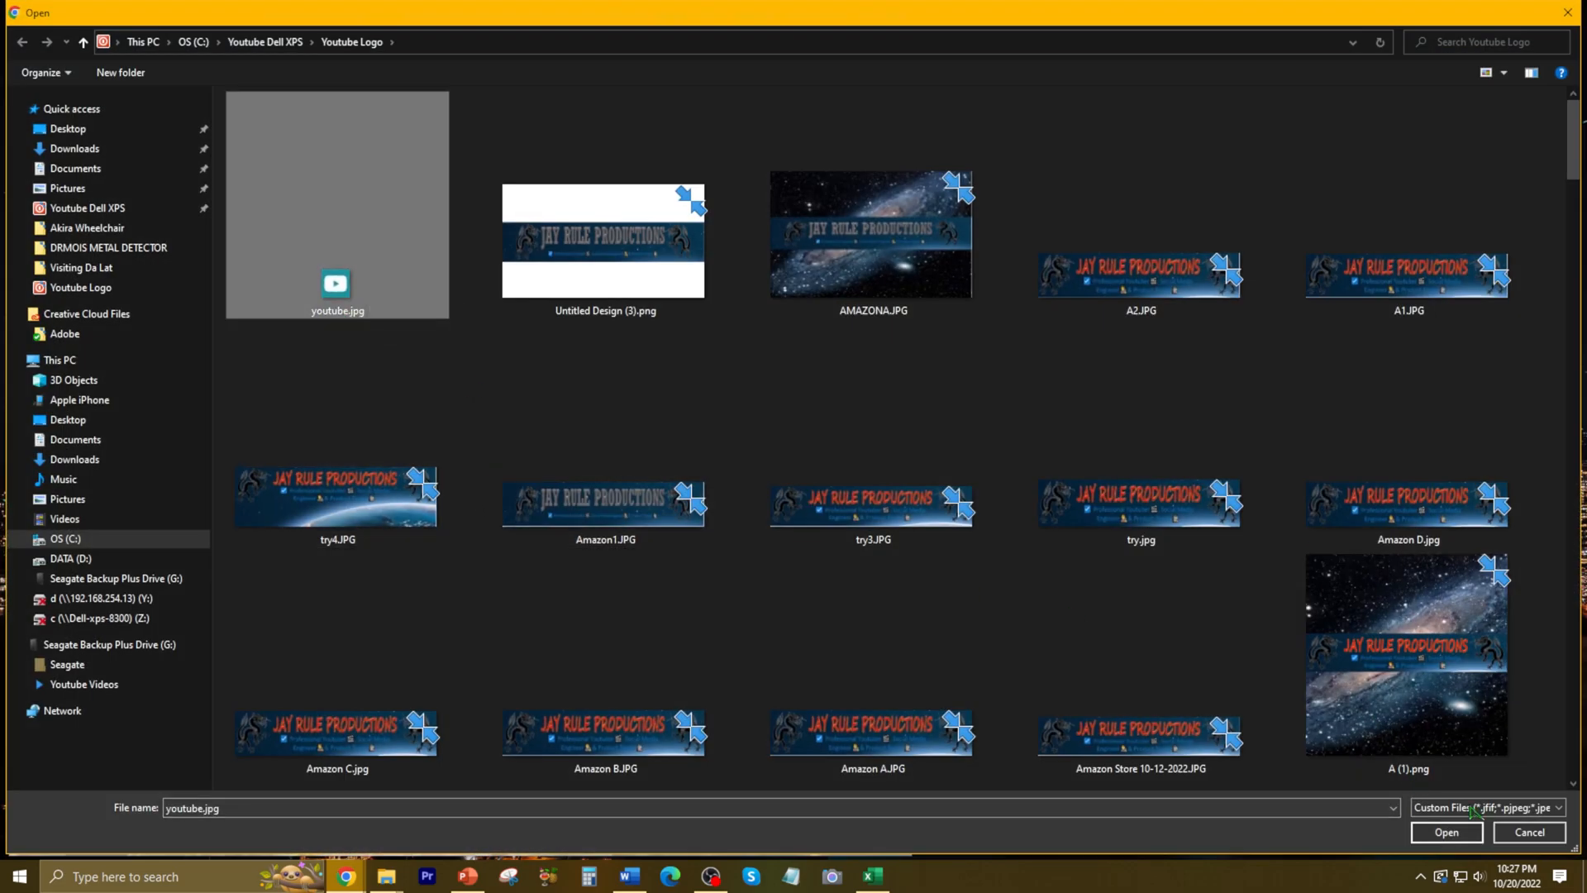
{"action": "left_click", "coordinate": [1444, 832]}
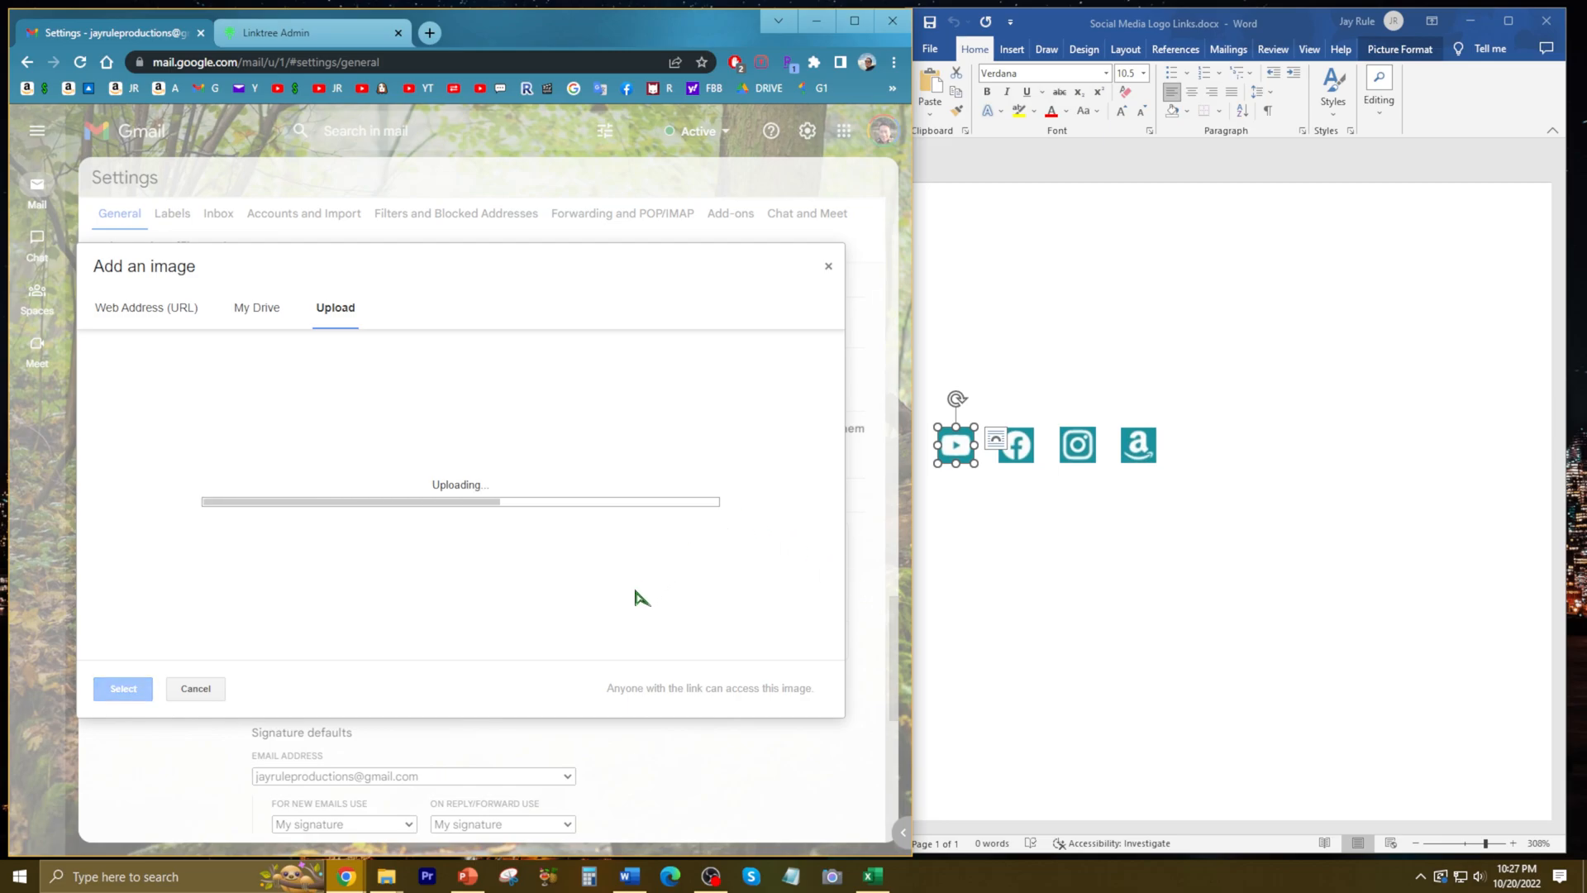
{"action": "left_click", "coordinate": [122, 688]}
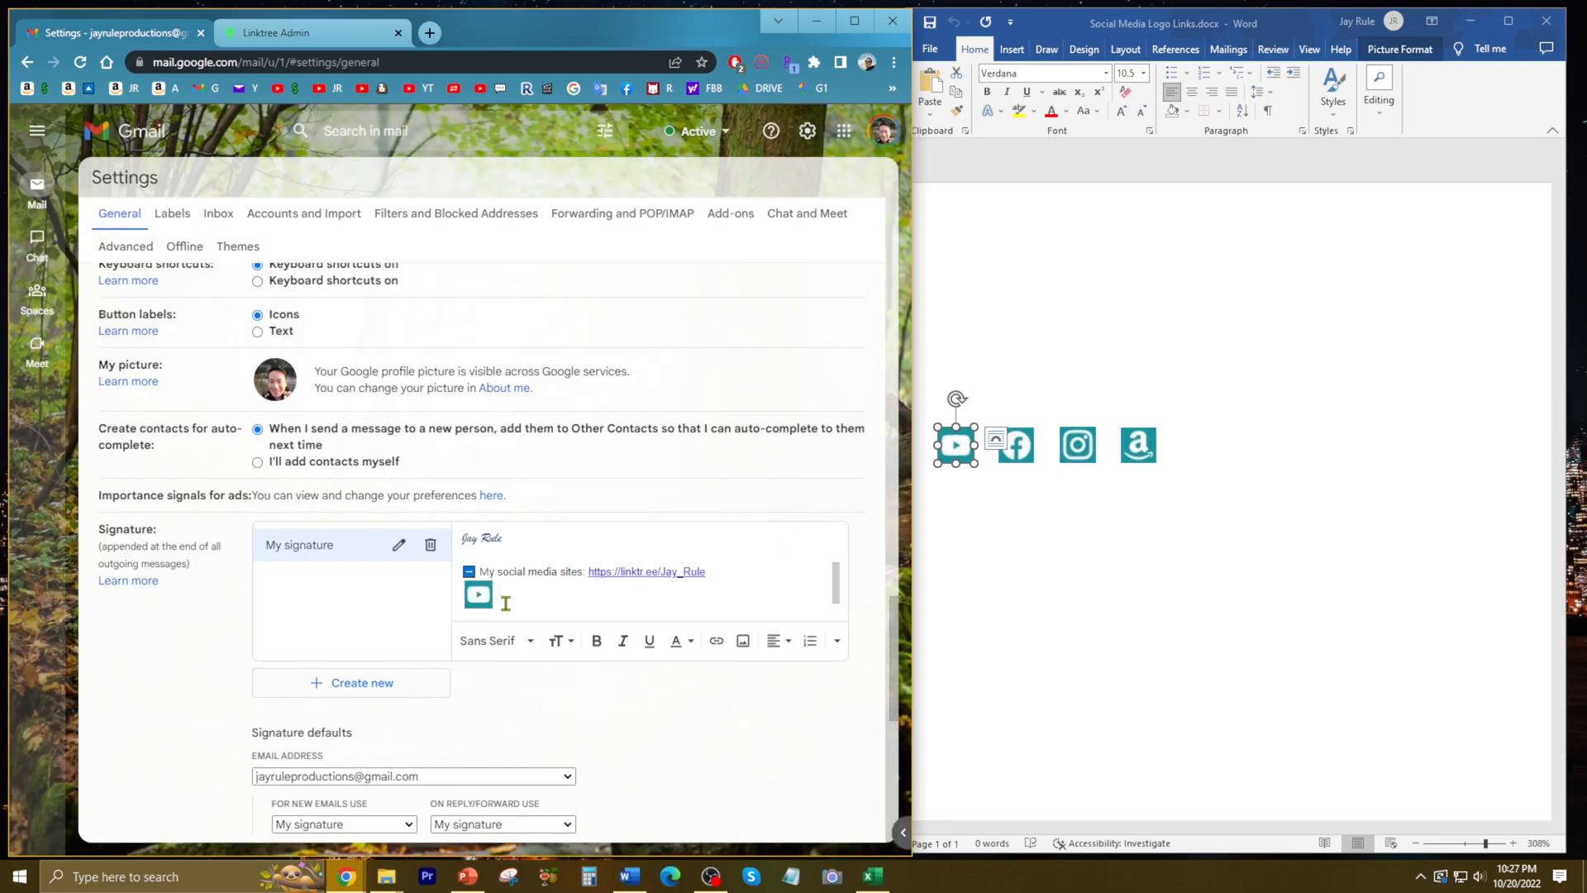
{"action": "left_click", "coordinate": [477, 594]}
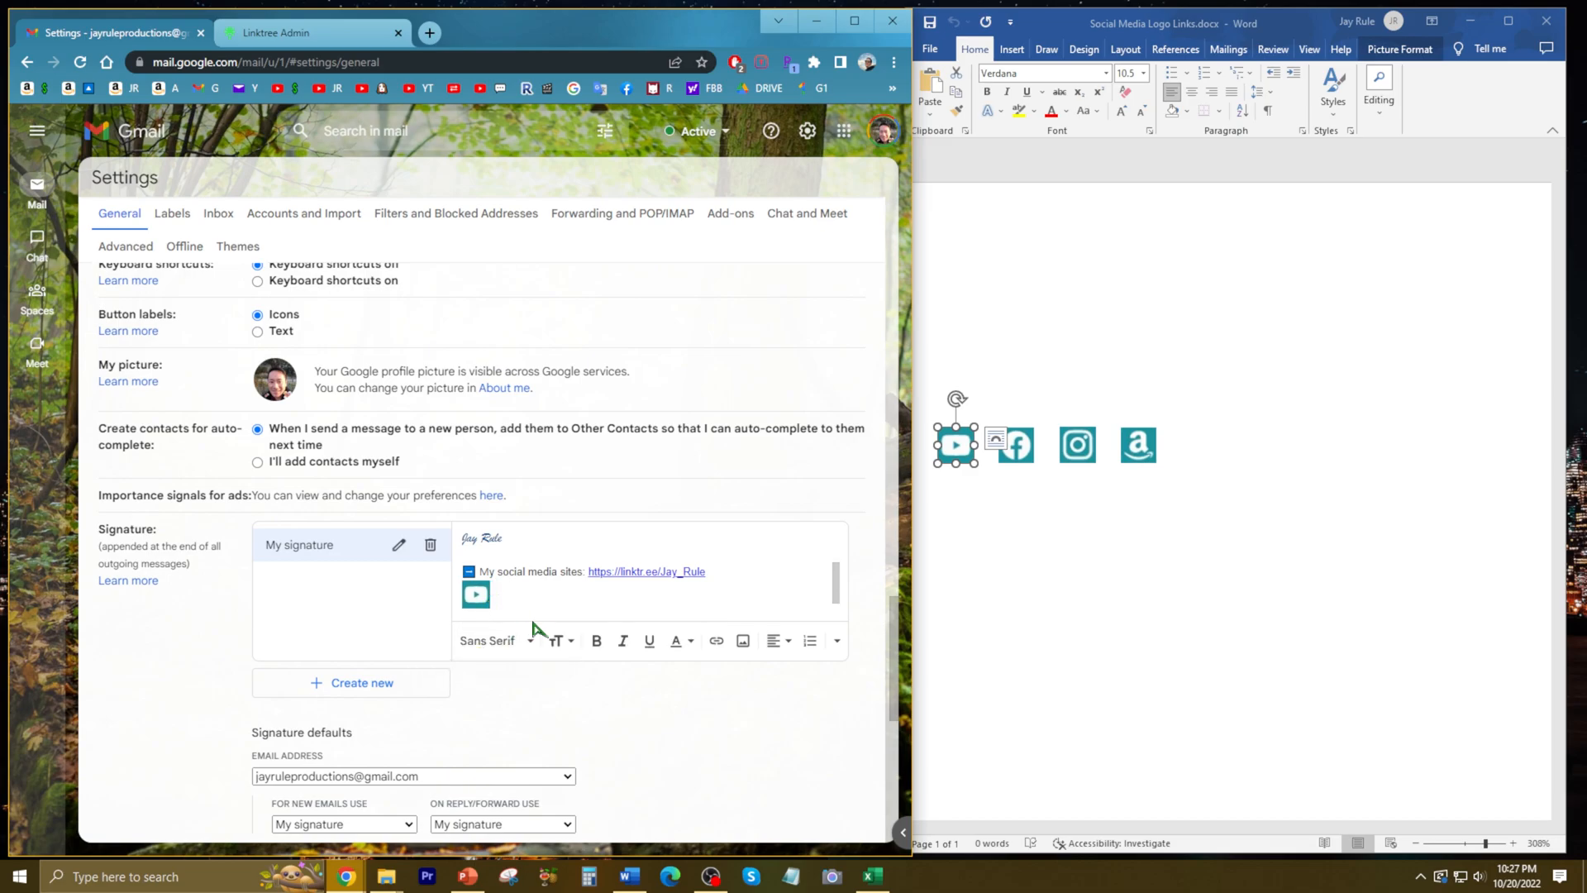
{"action": "mouse_move", "coordinate": [556, 640]}
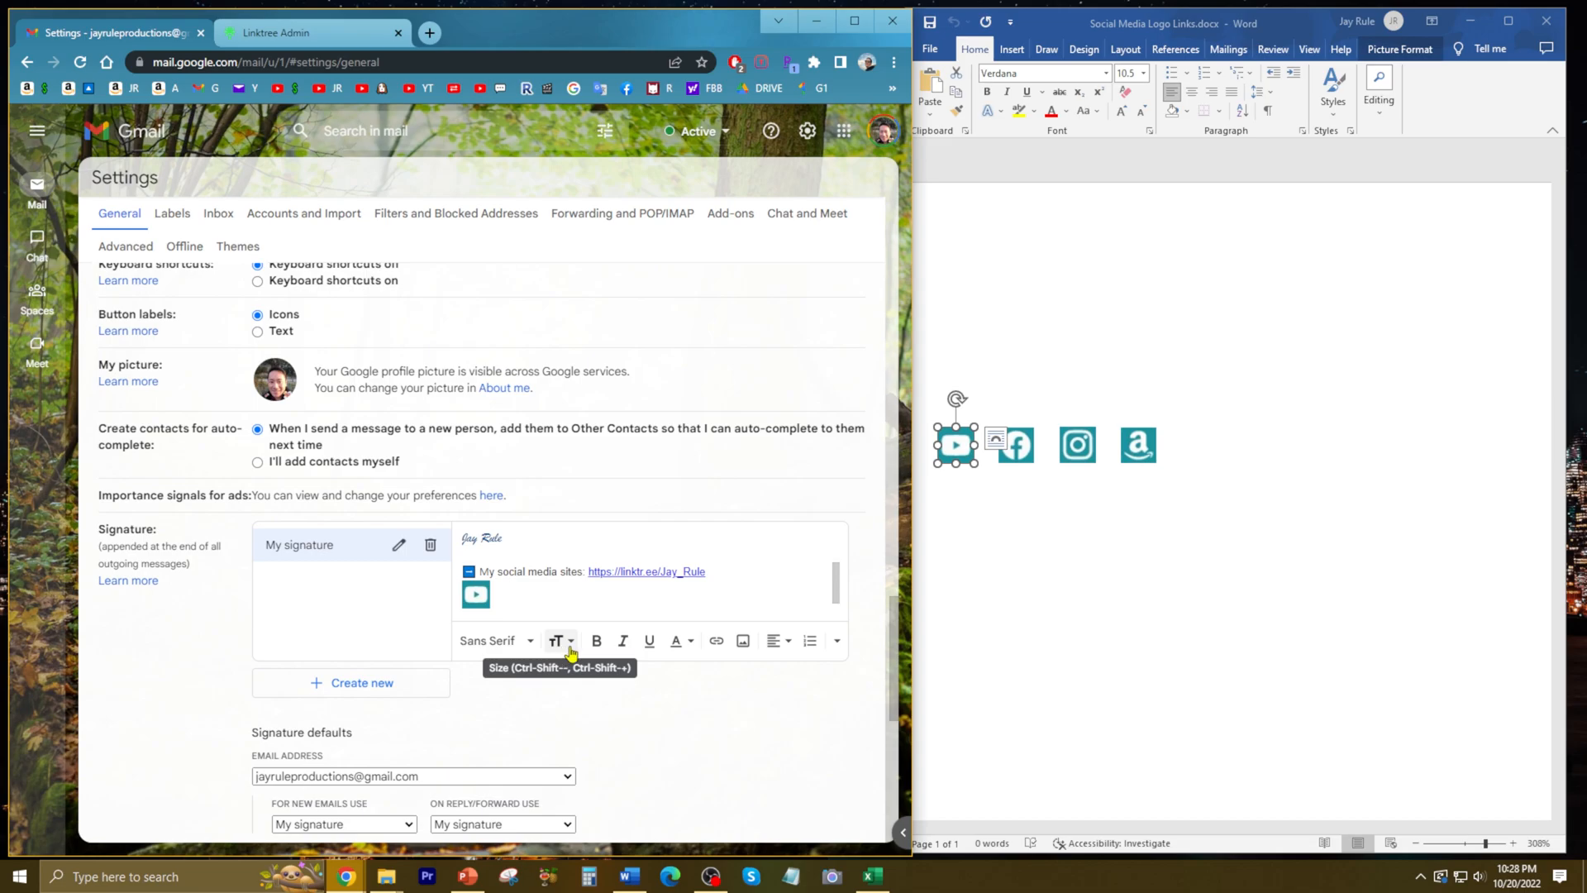
{"action": "mouse_move", "coordinate": [606, 609]}
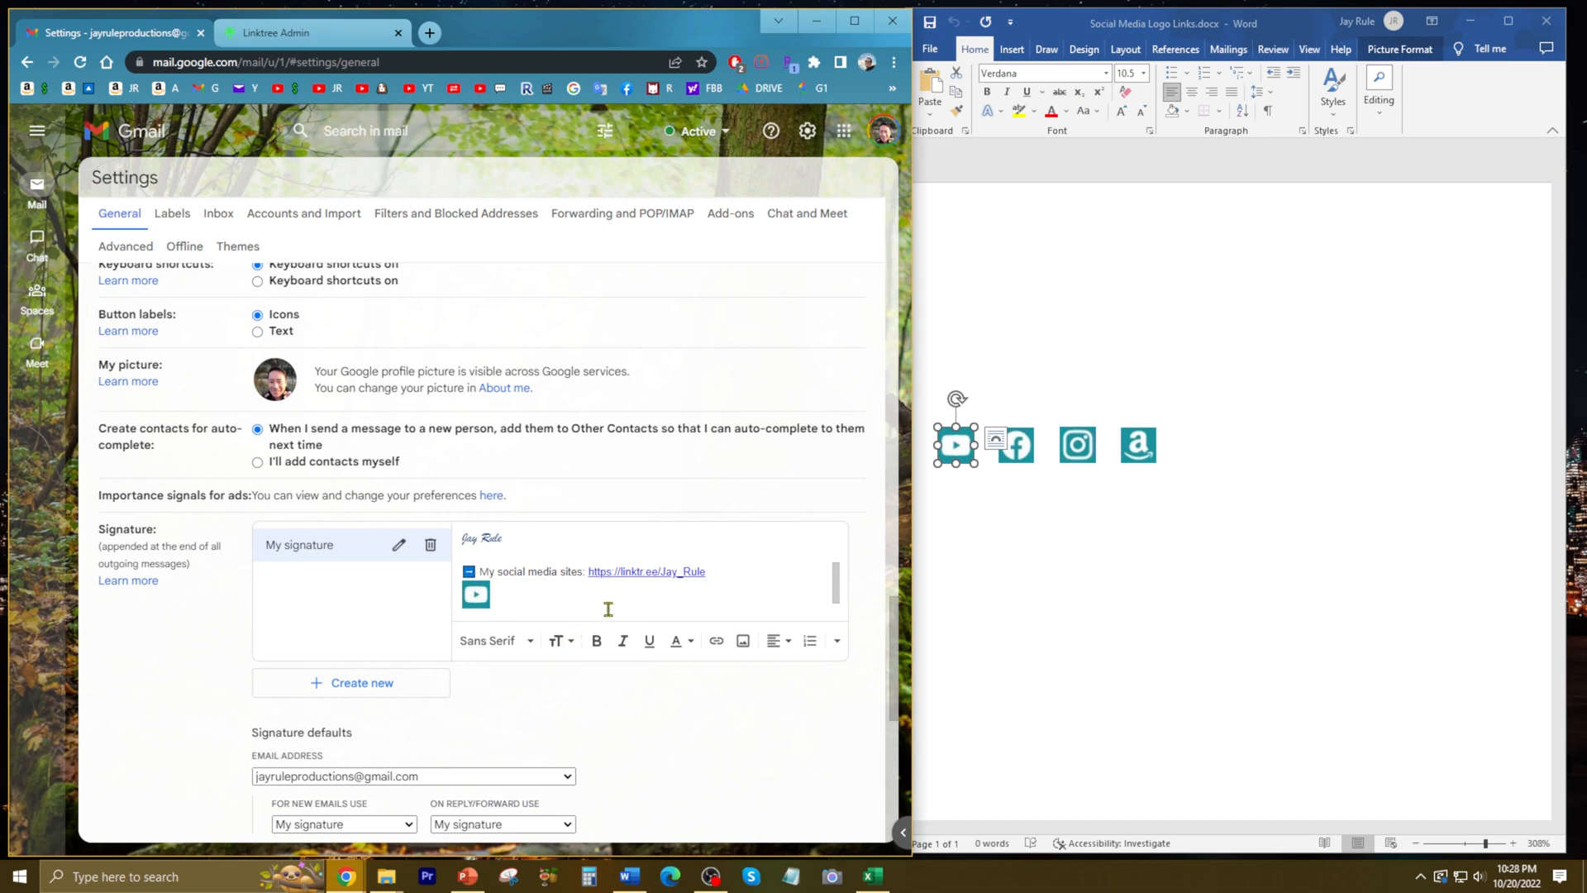
{"action": "left_click", "coordinate": [477, 593]}
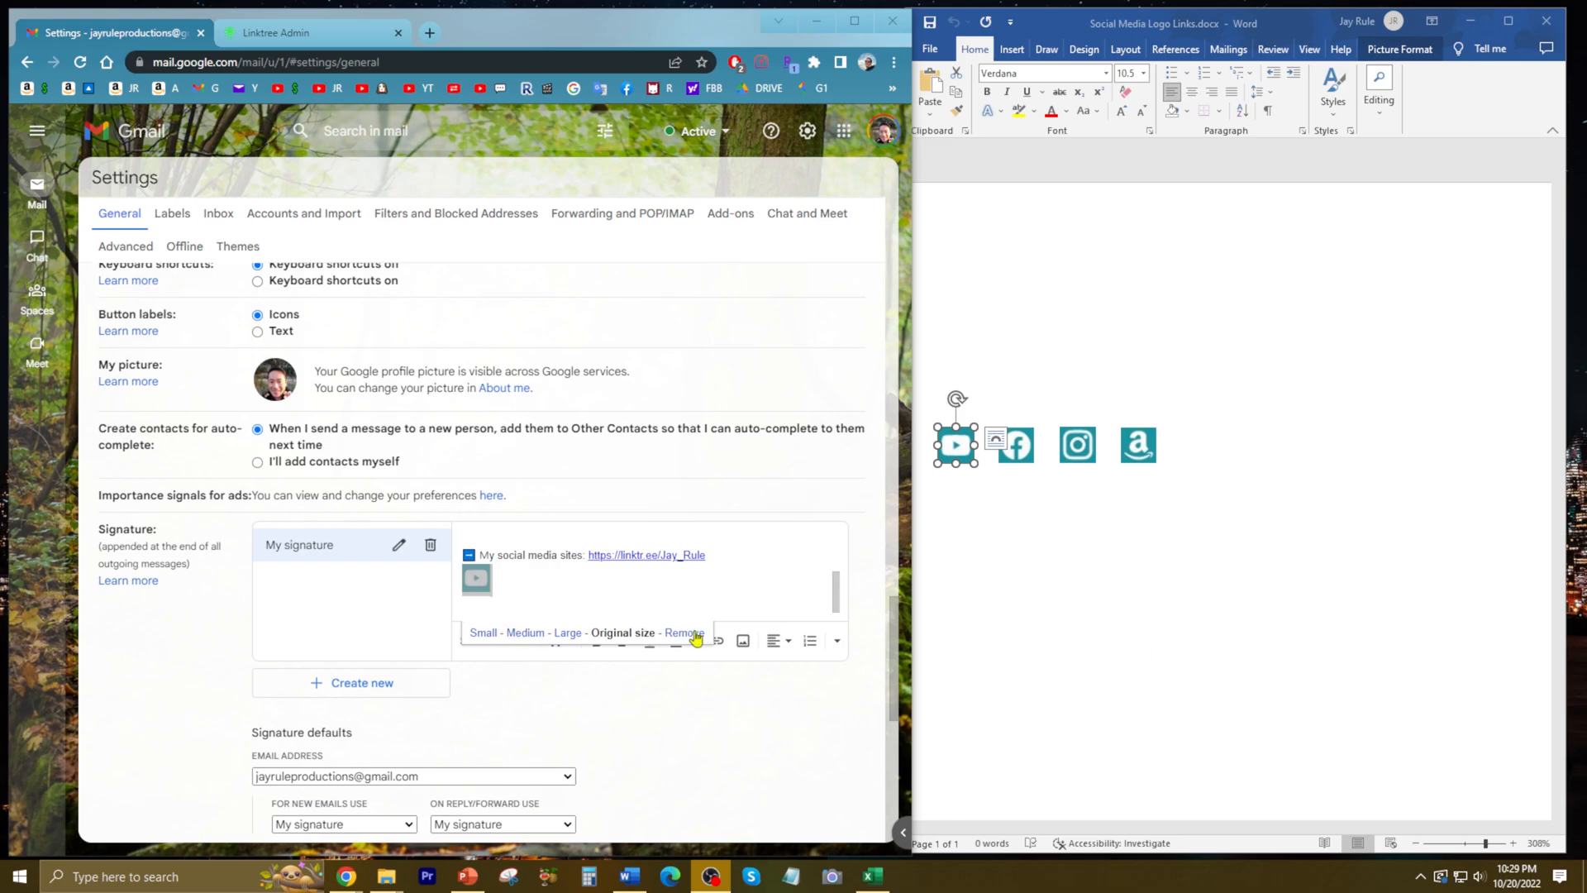
{"action": "mouse_move", "coordinate": [716, 640]}
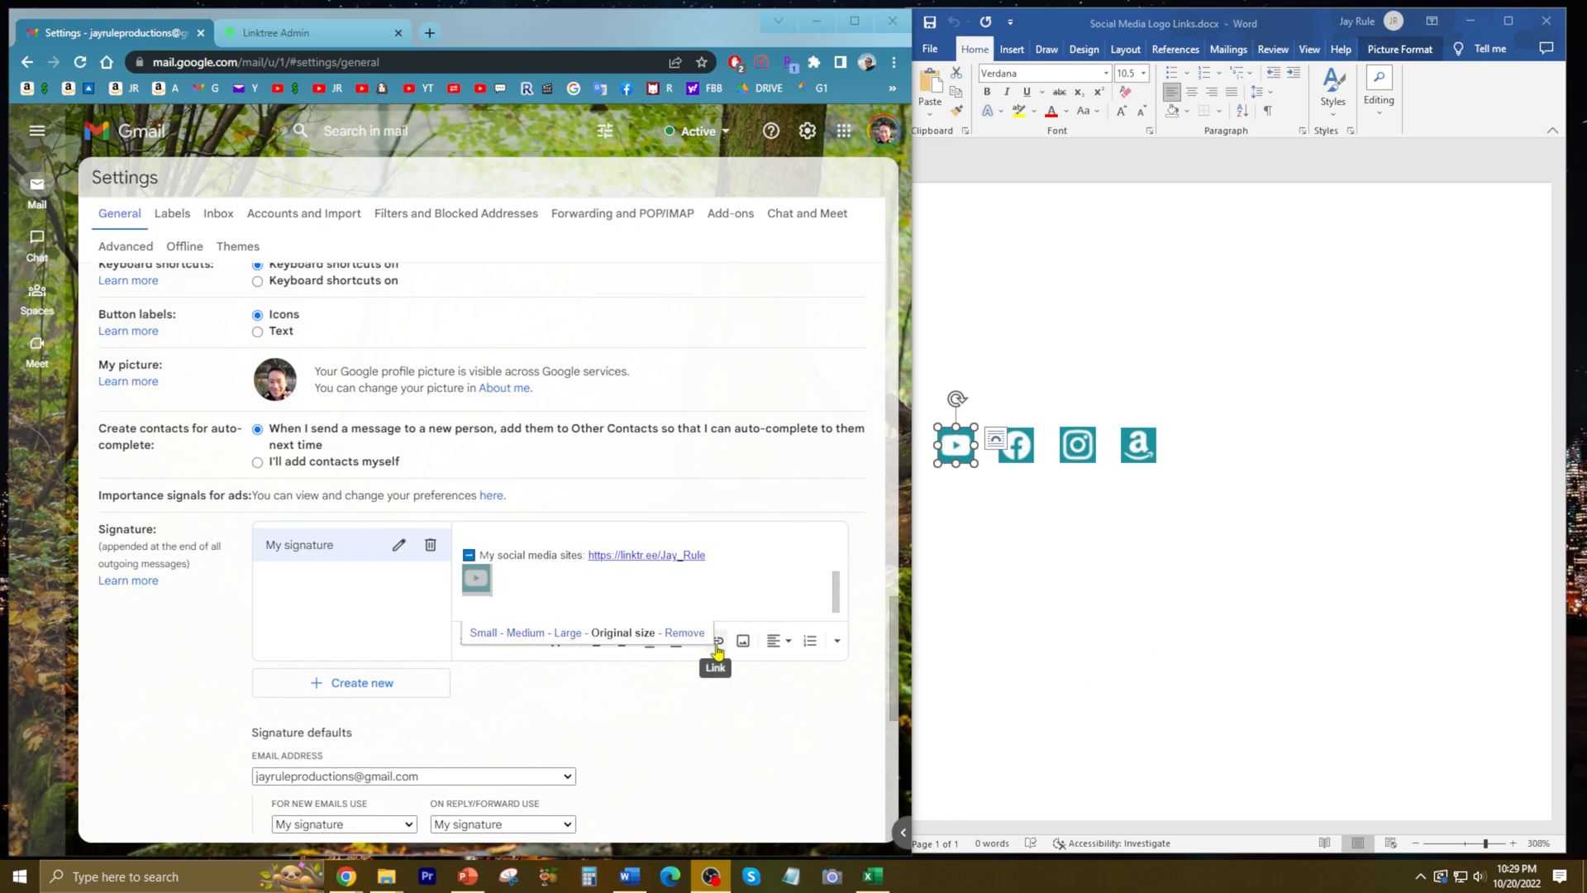
{"action": "left_click", "coordinate": [716, 641]}
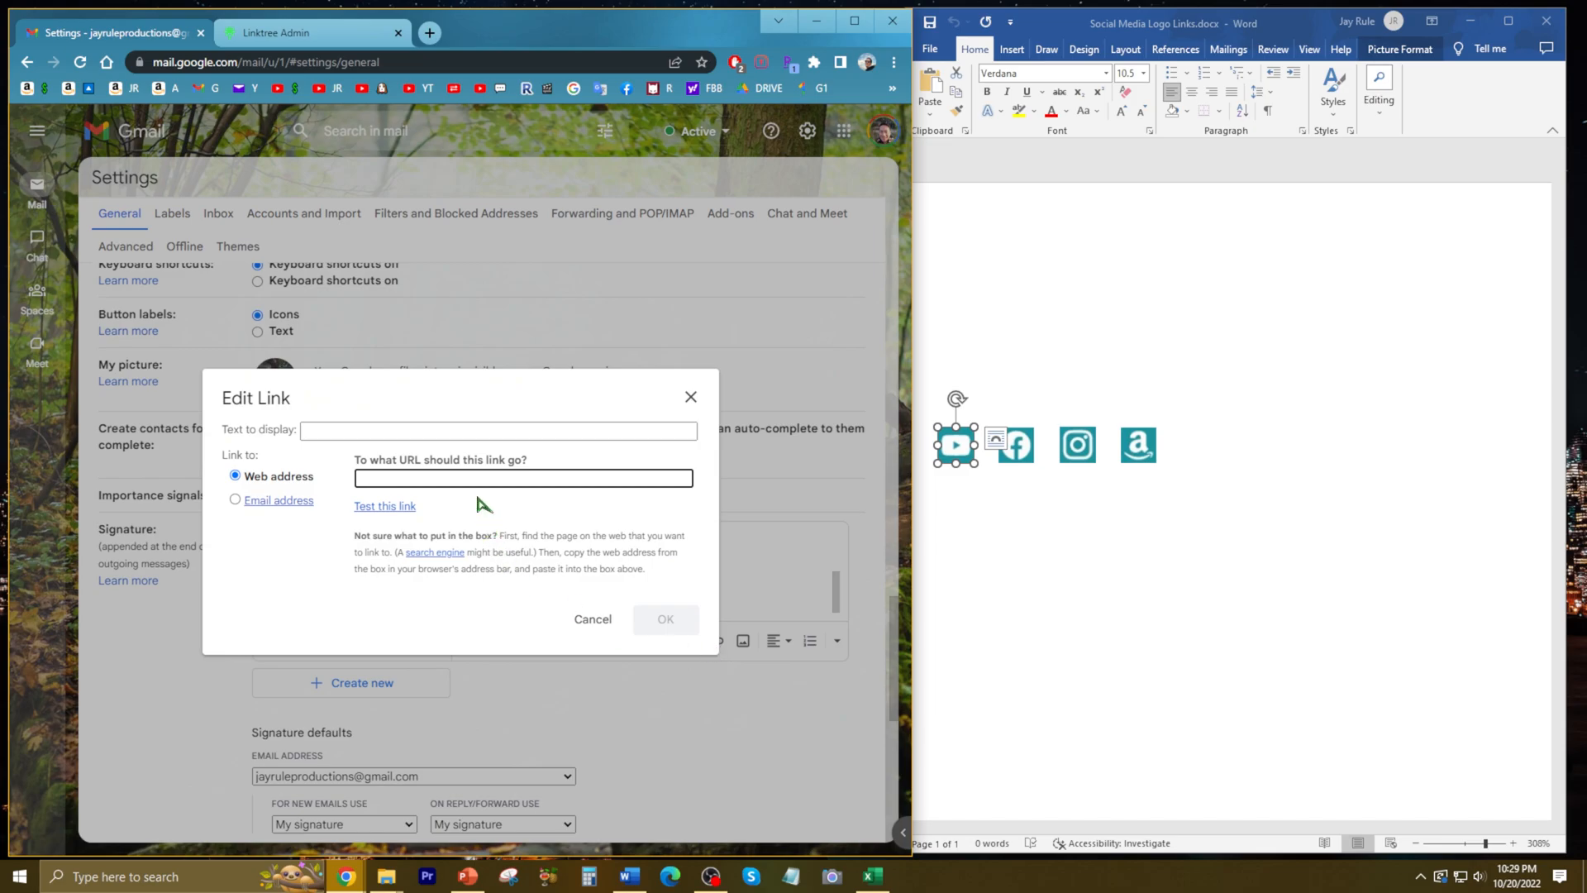
{"action": "type", "text": "https://www.youtube.com/c/JayRuleProductions"}
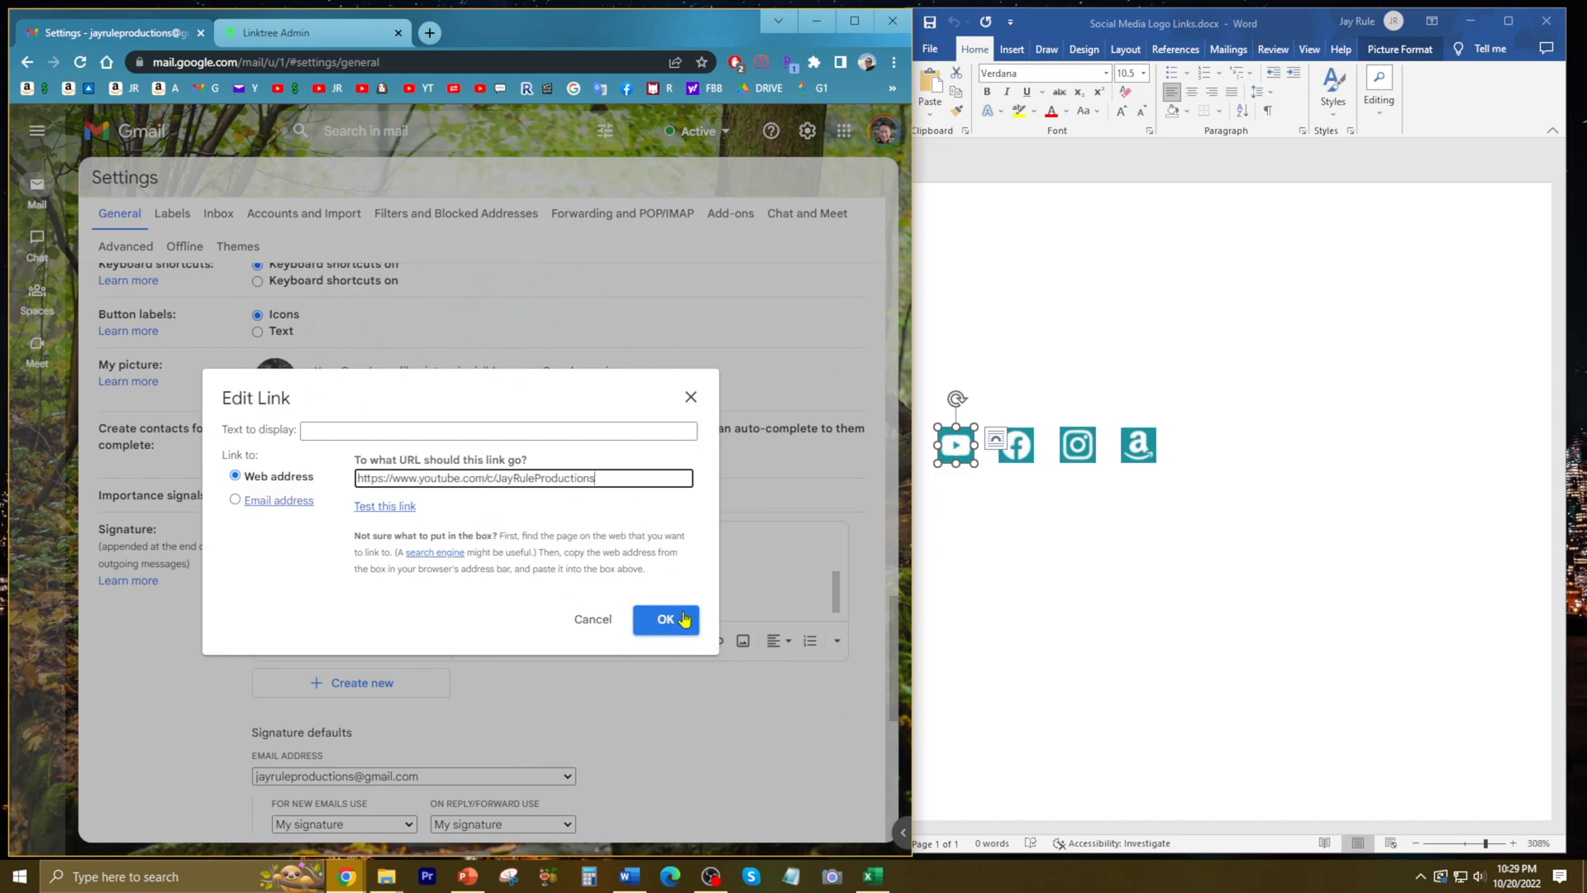
{"action": "left_click", "coordinate": [666, 618]}
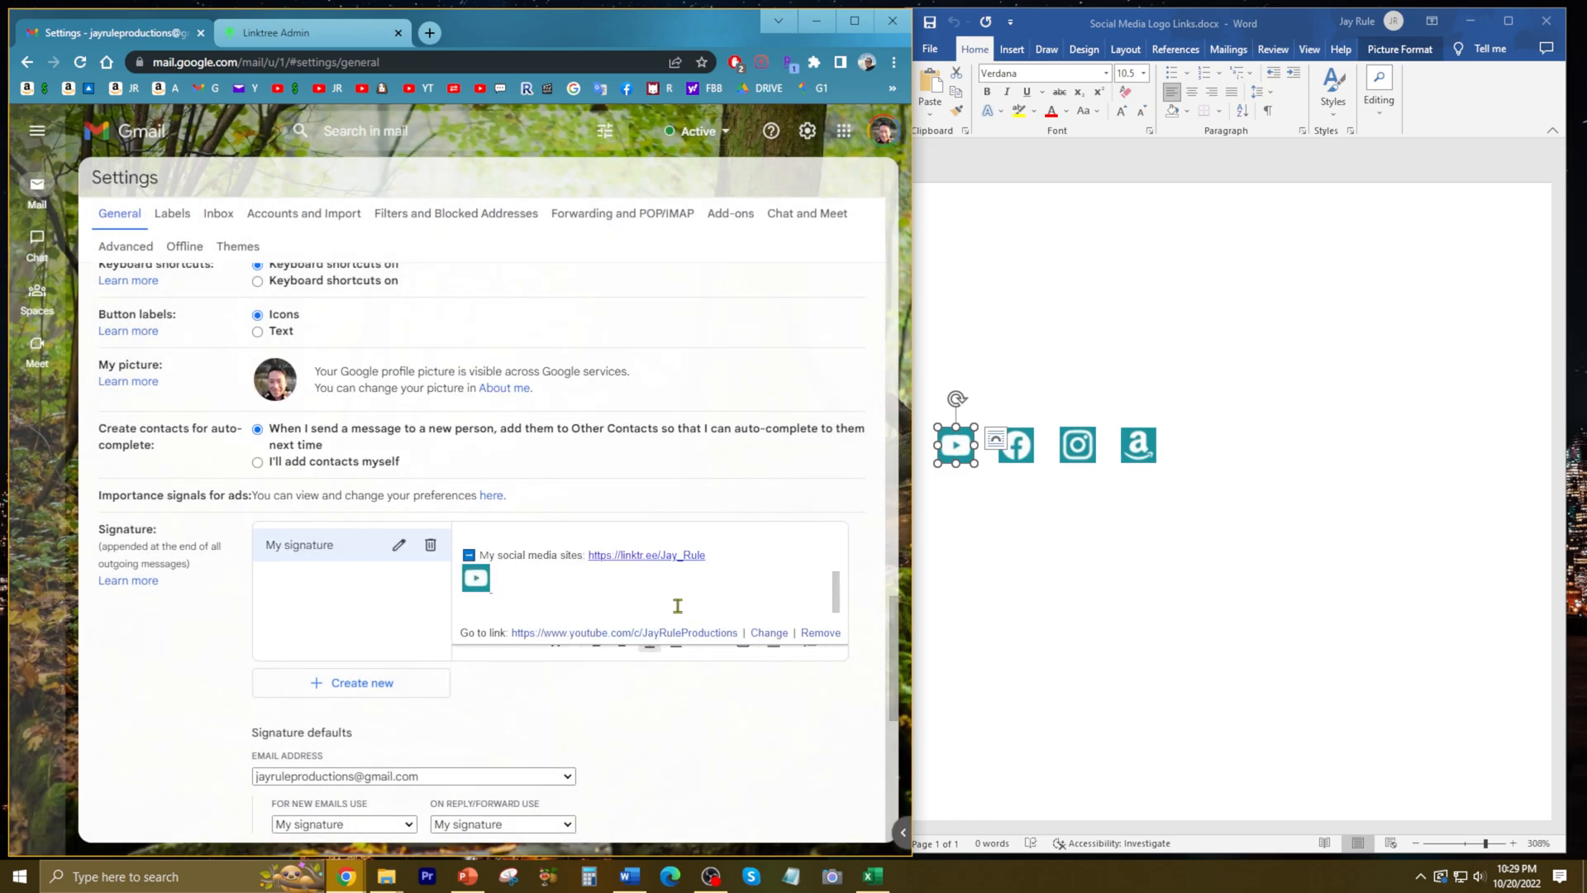
{"action": "mouse_move", "coordinate": [506, 595]}
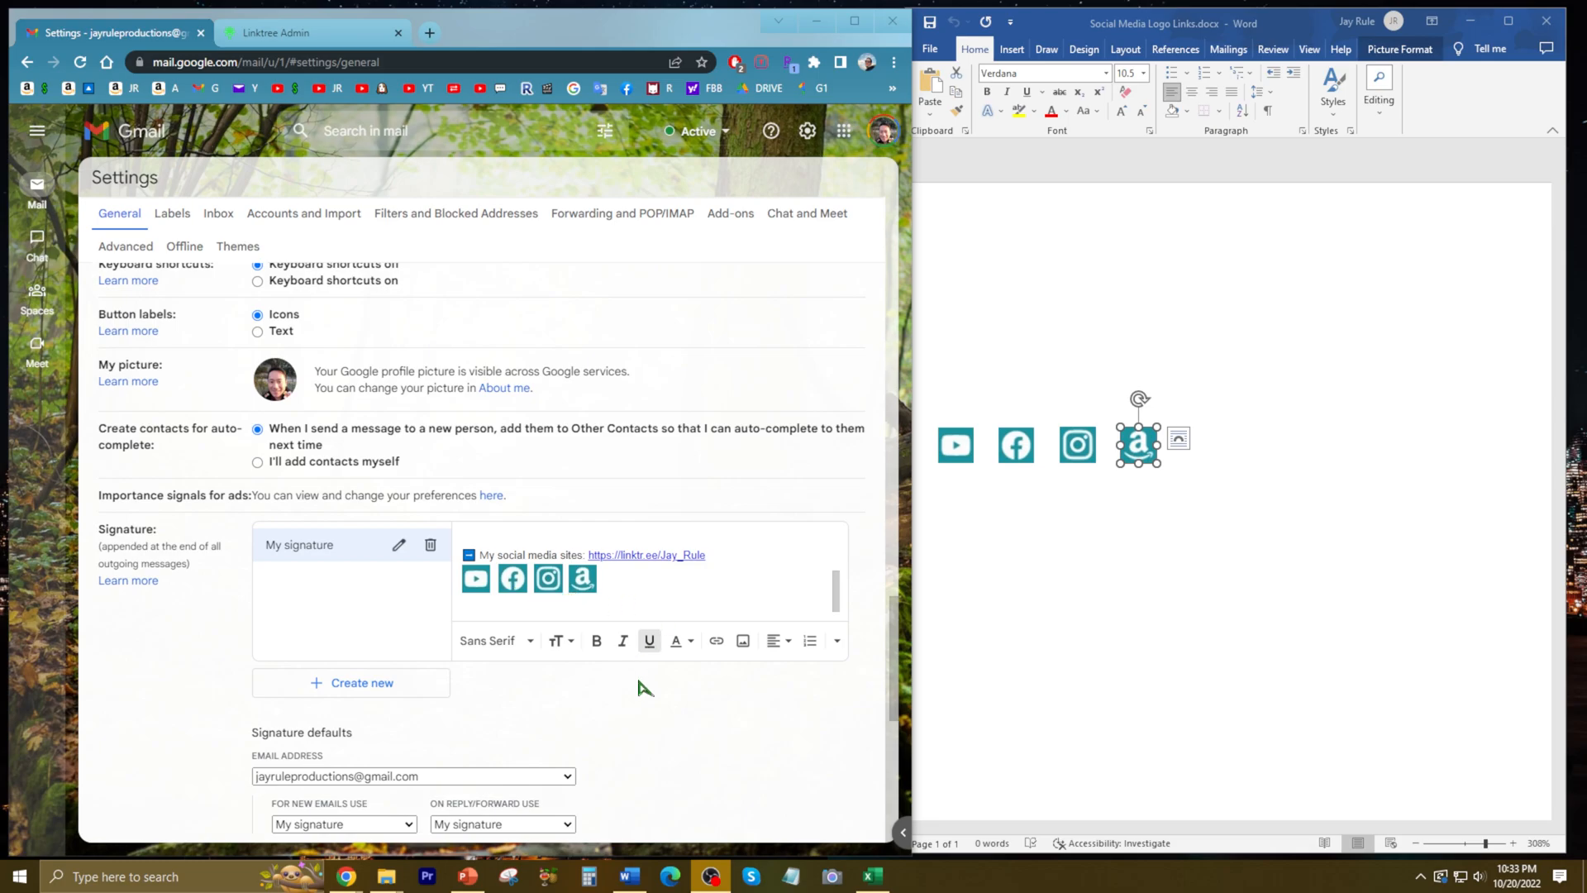
Save the signature changes with all four logos and return to the inbox
{"action": "scroll", "scroll_direction": "down", "scroll_amount": 3}
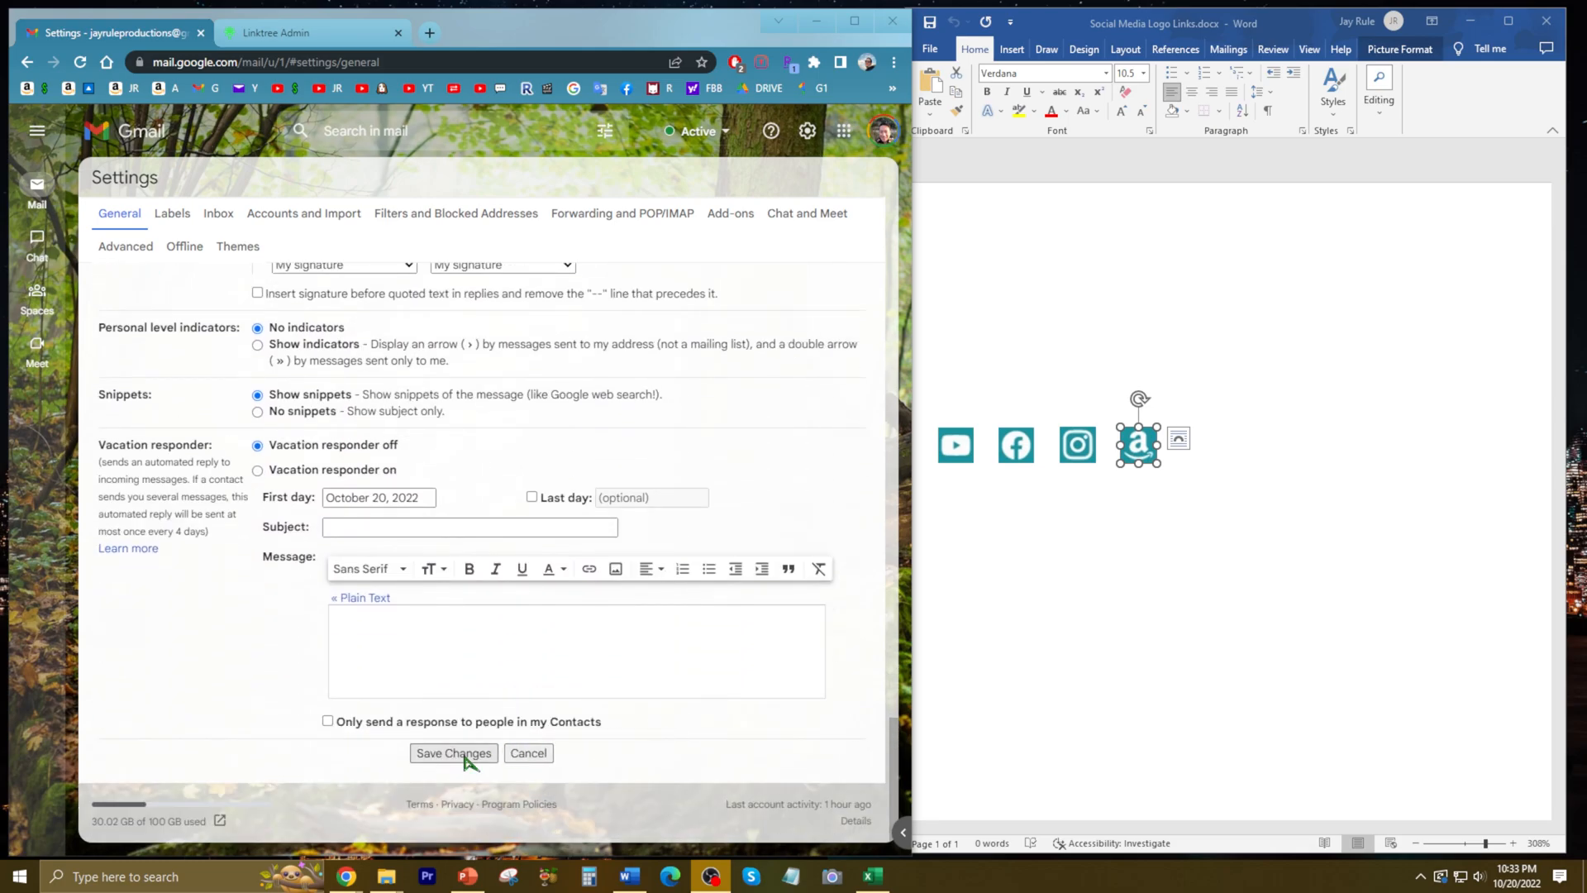
{"action": "left_click", "coordinate": [453, 753]}
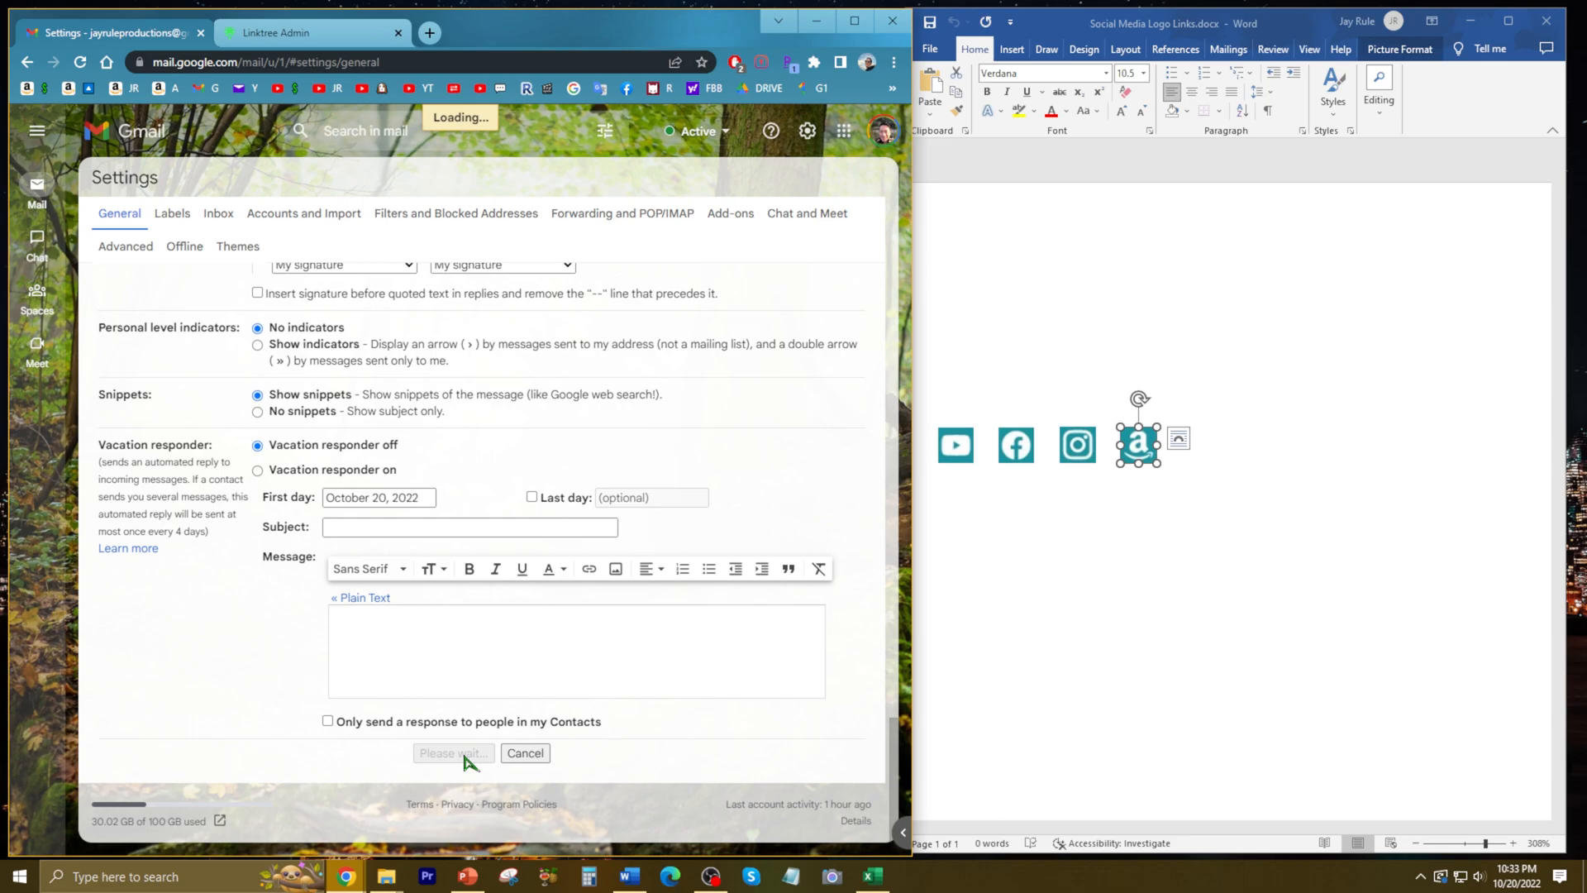
{"action": "left_click", "coordinate": [451, 753]}
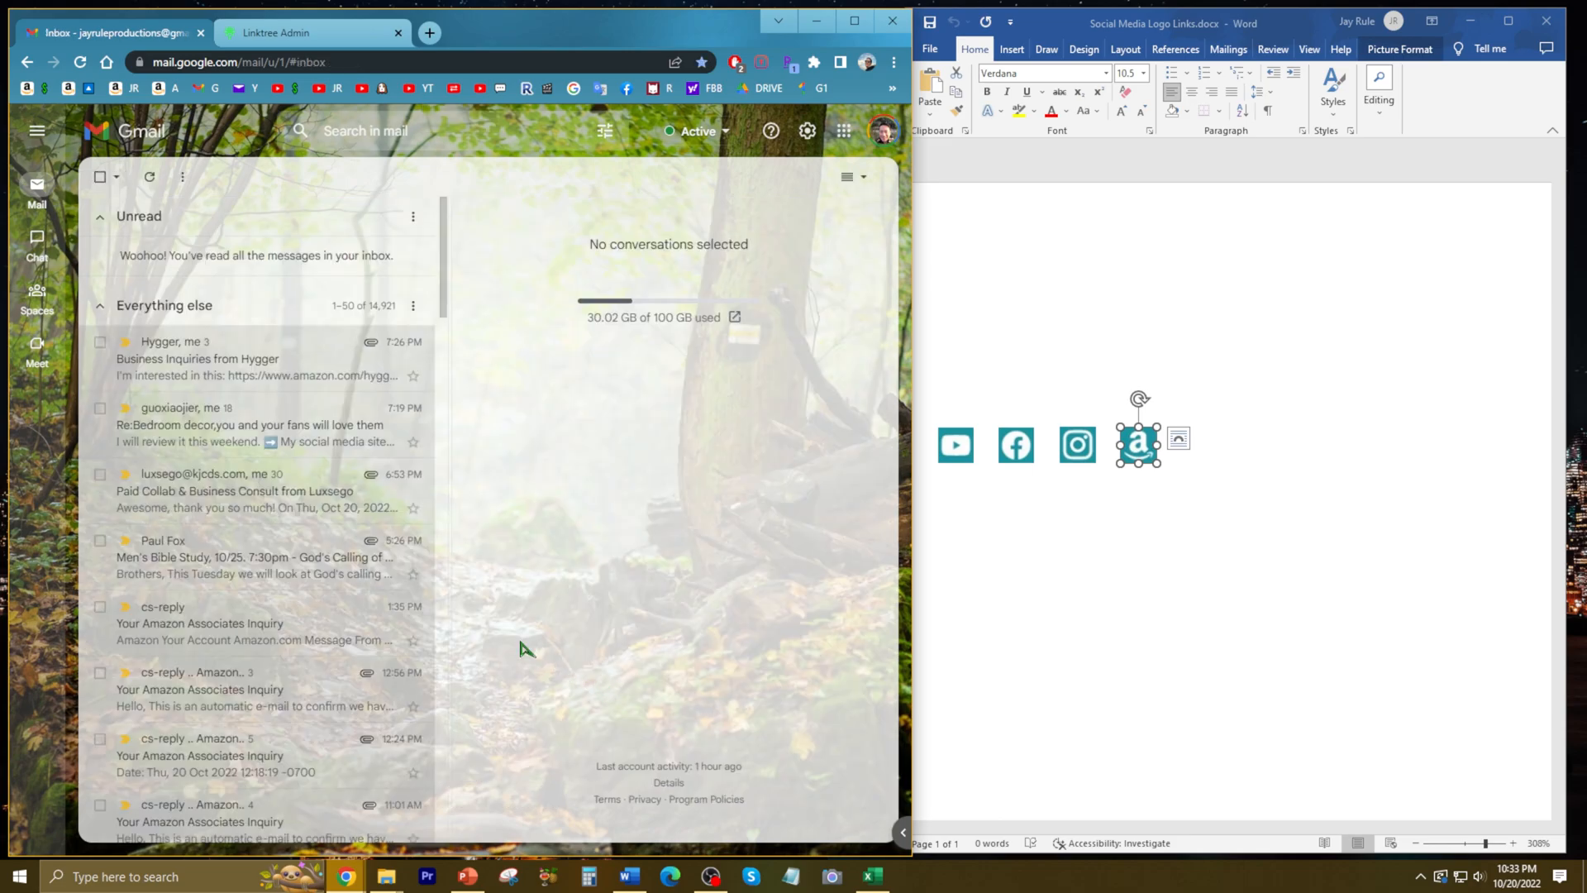
{"action": "left_click", "coordinate": [38, 129]}
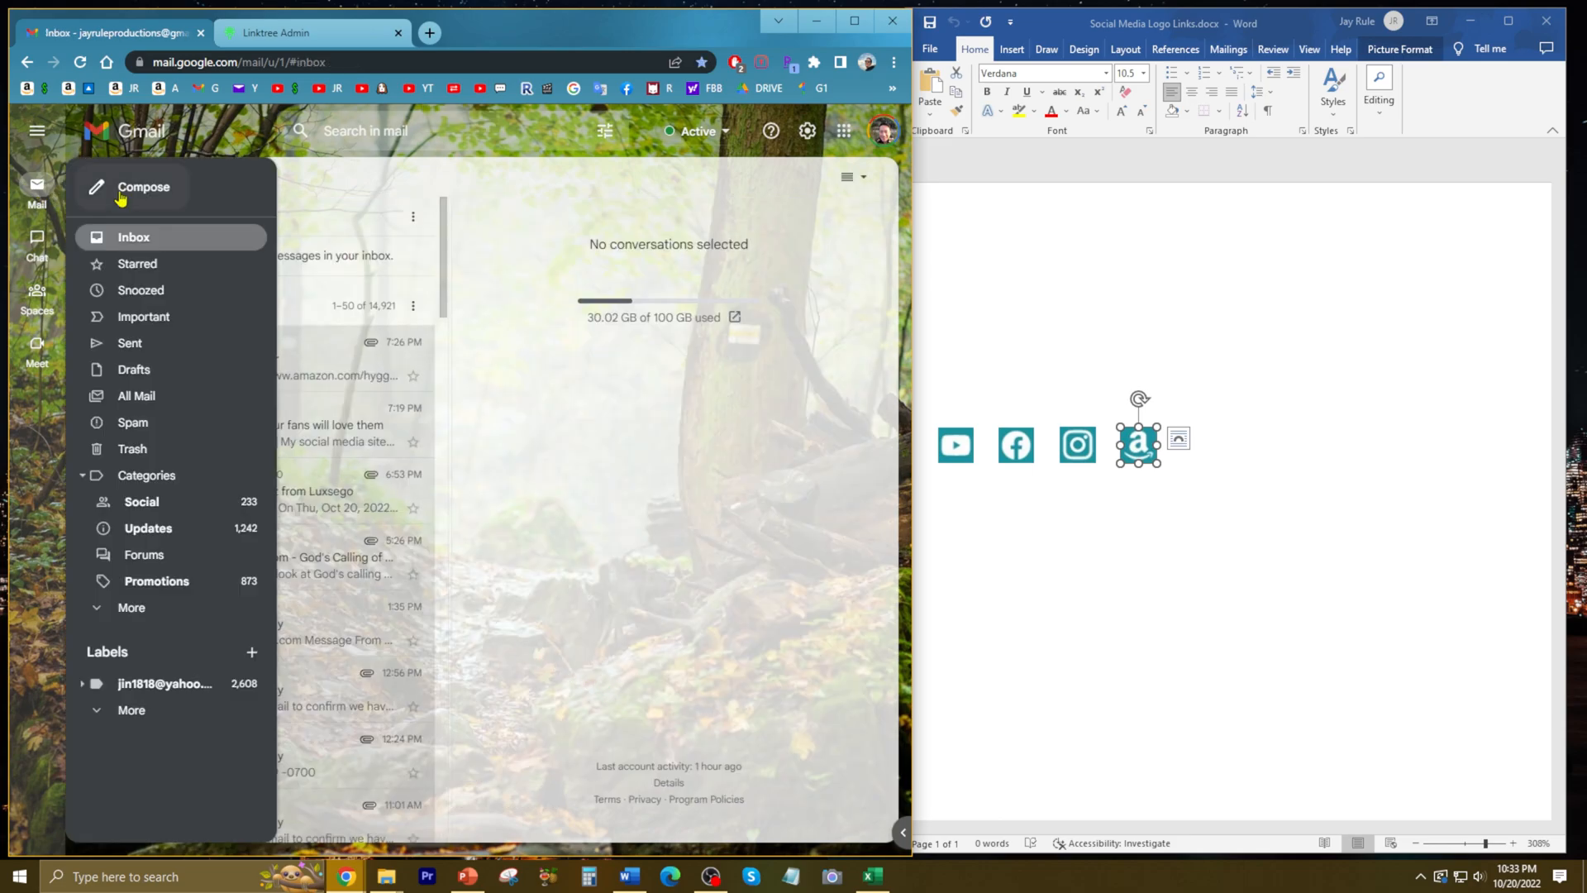
Start a new message carrying the four-logo signature
{"action": "left_click", "coordinate": [144, 187]}
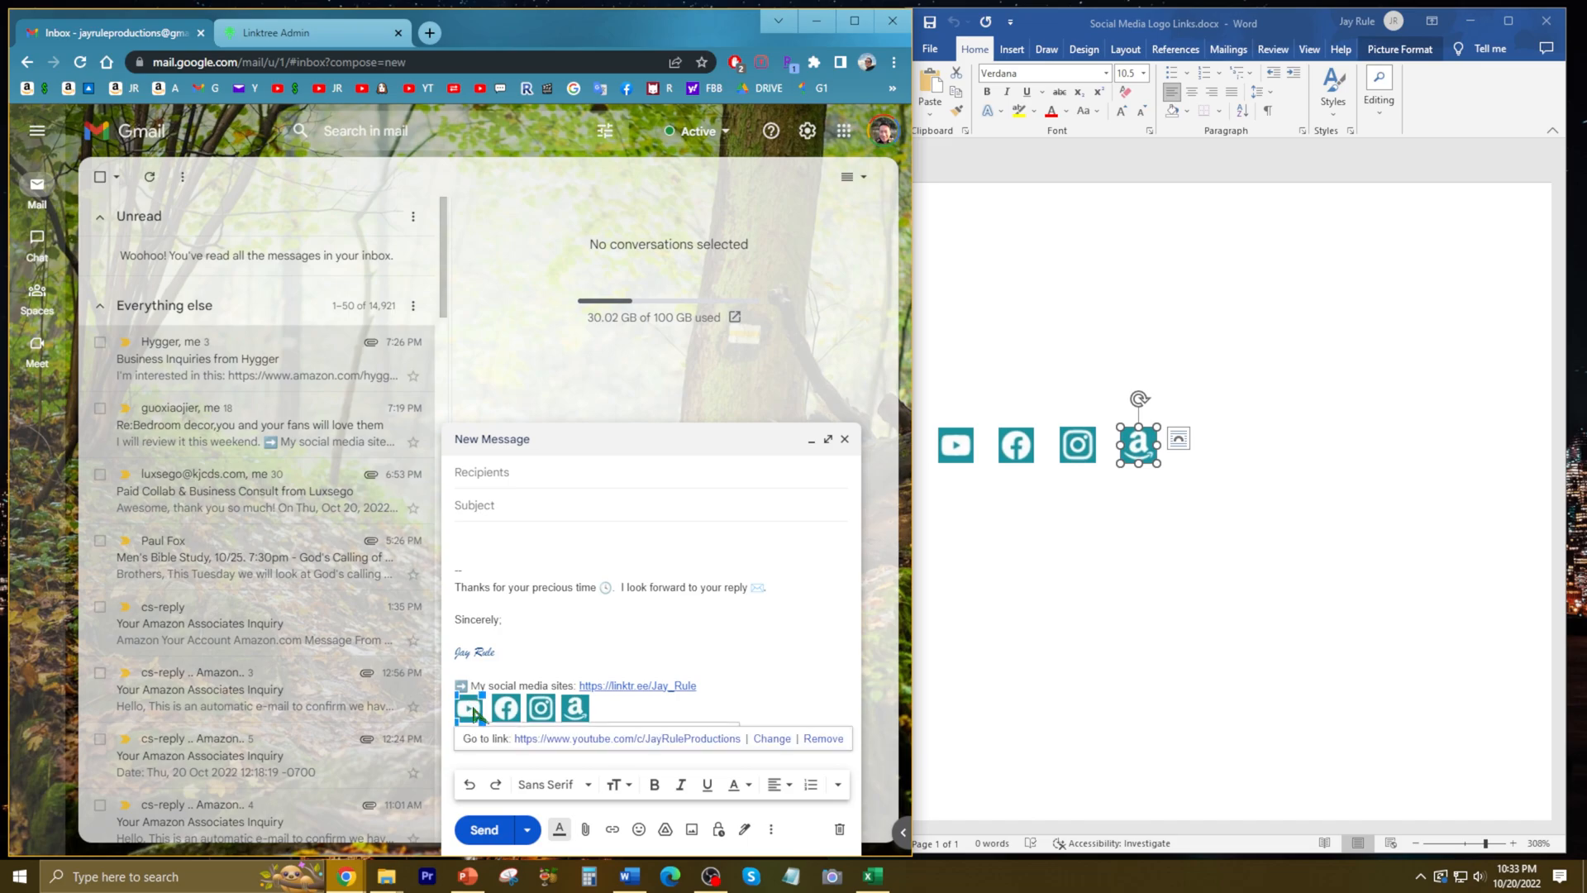
{"action": "mouse_move", "coordinate": [572, 741]}
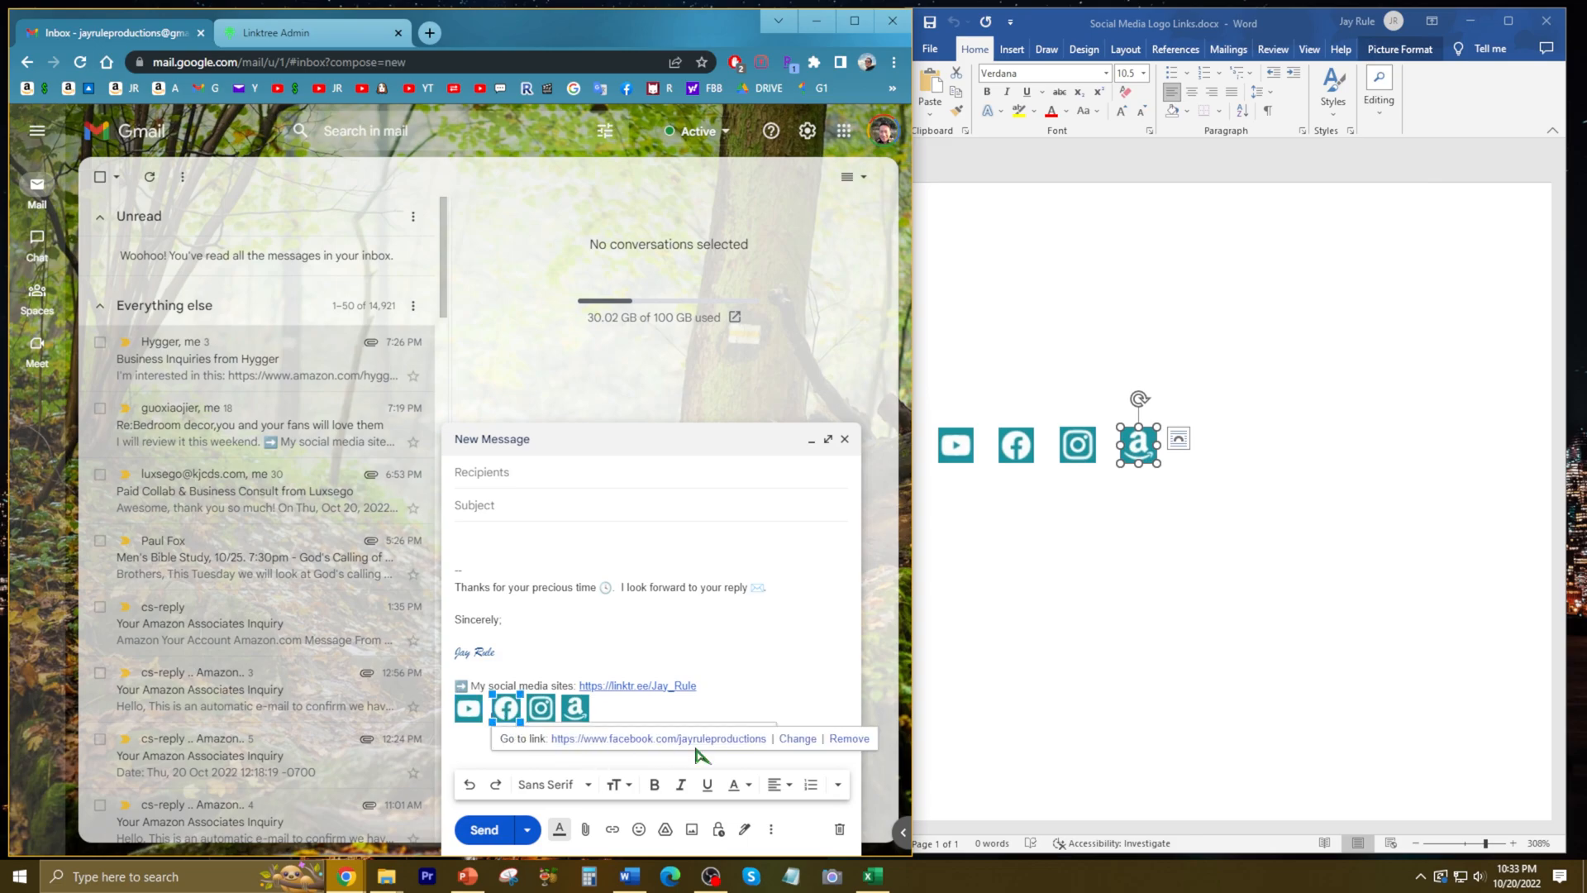
{"action": "mouse_move", "coordinate": [539, 707]}
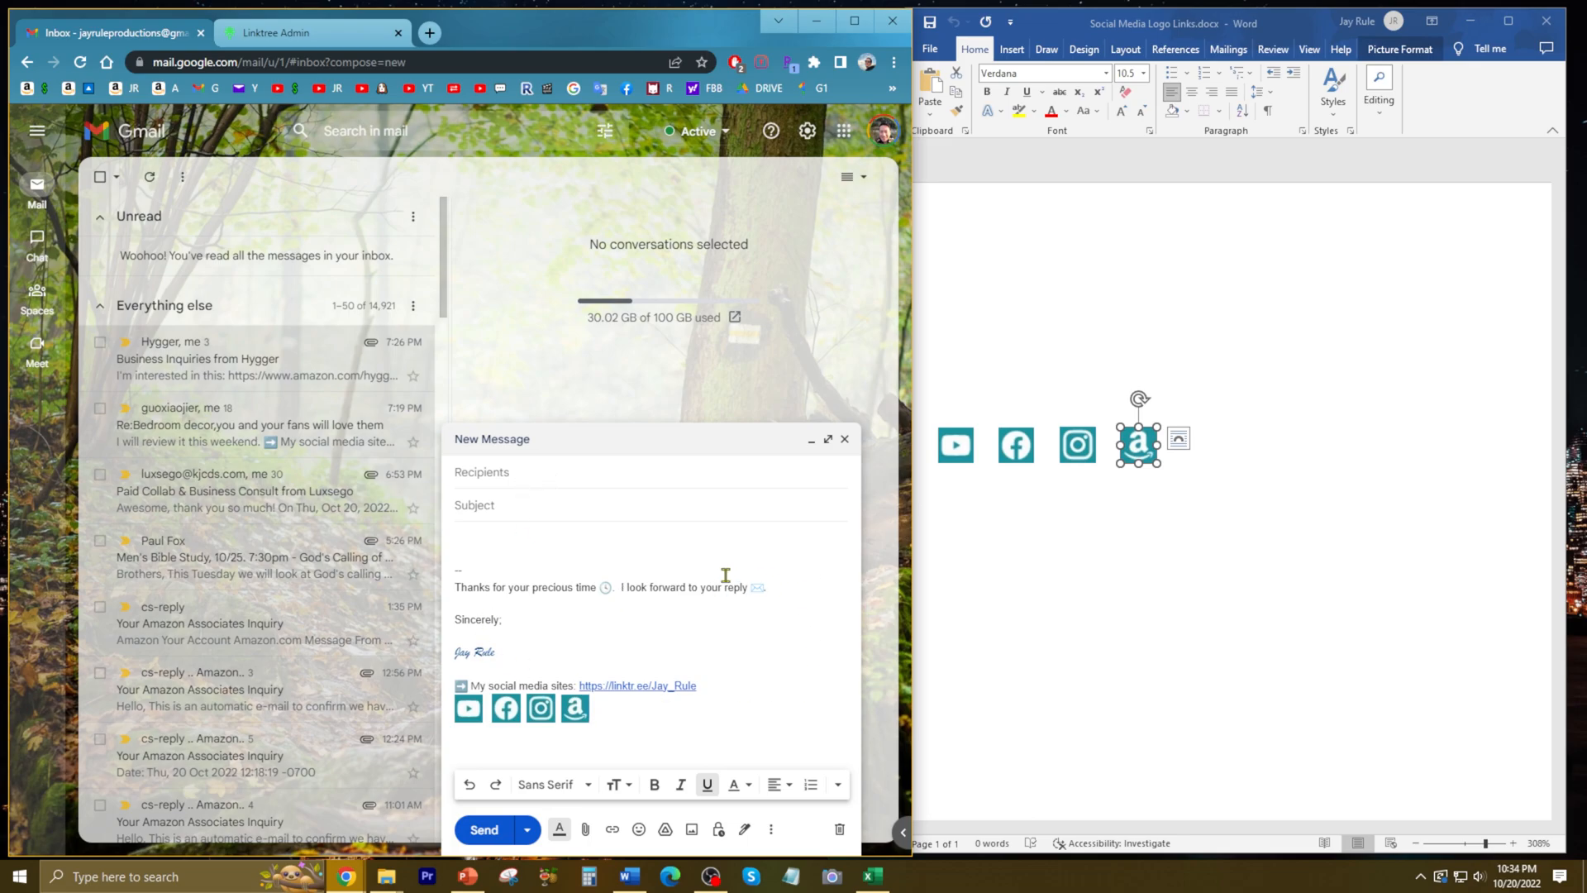
{"action": "mouse_move", "coordinate": [793, 658]}
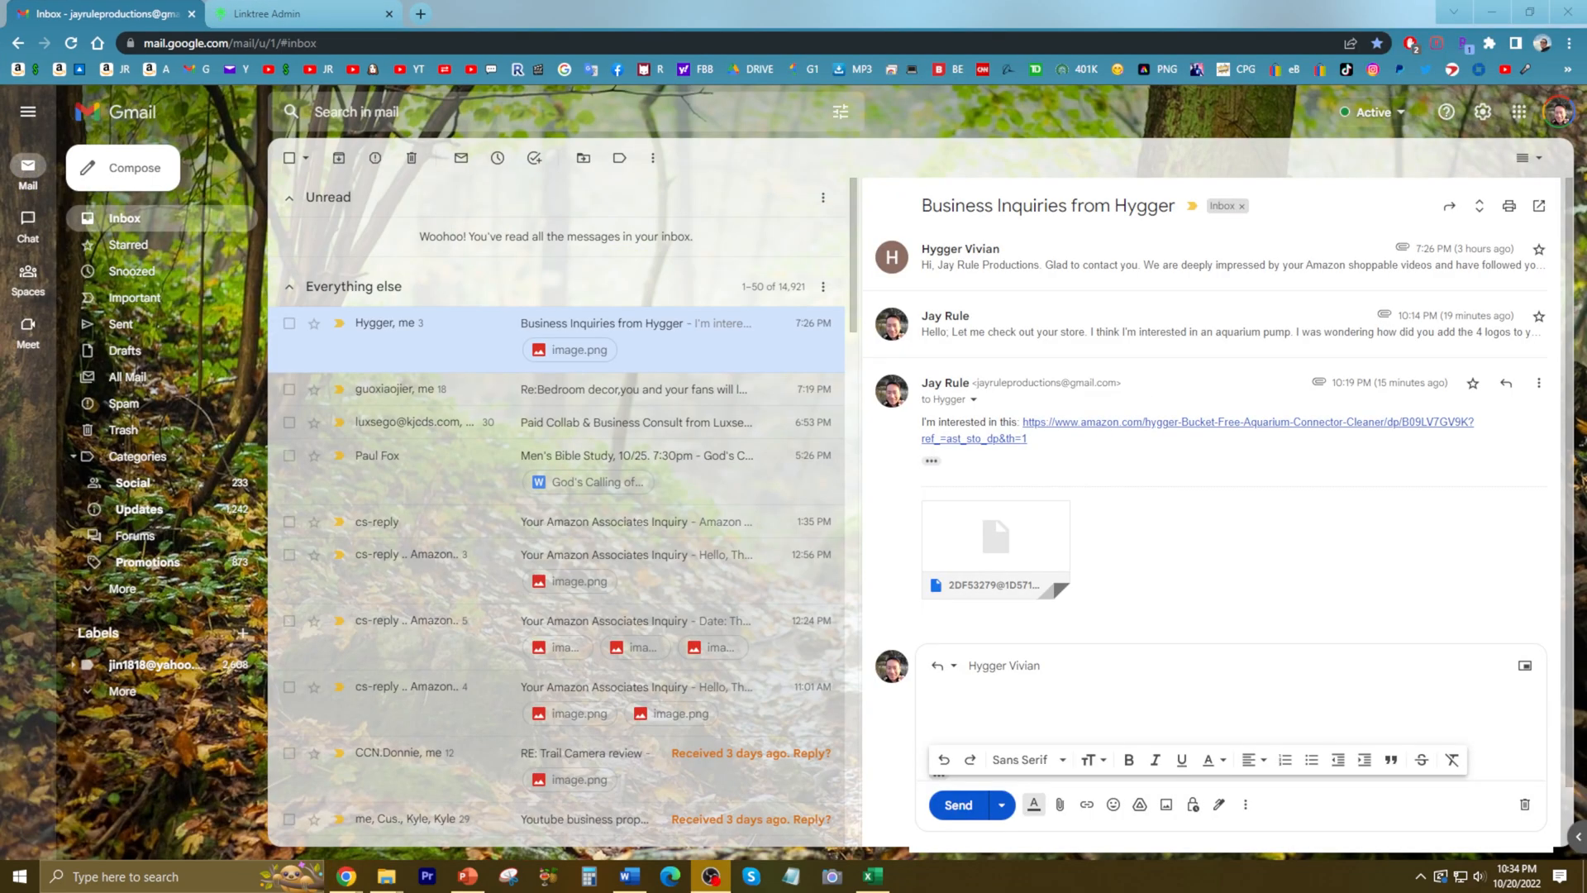
{"action": "mouse_move", "coordinate": [1124, 519]}
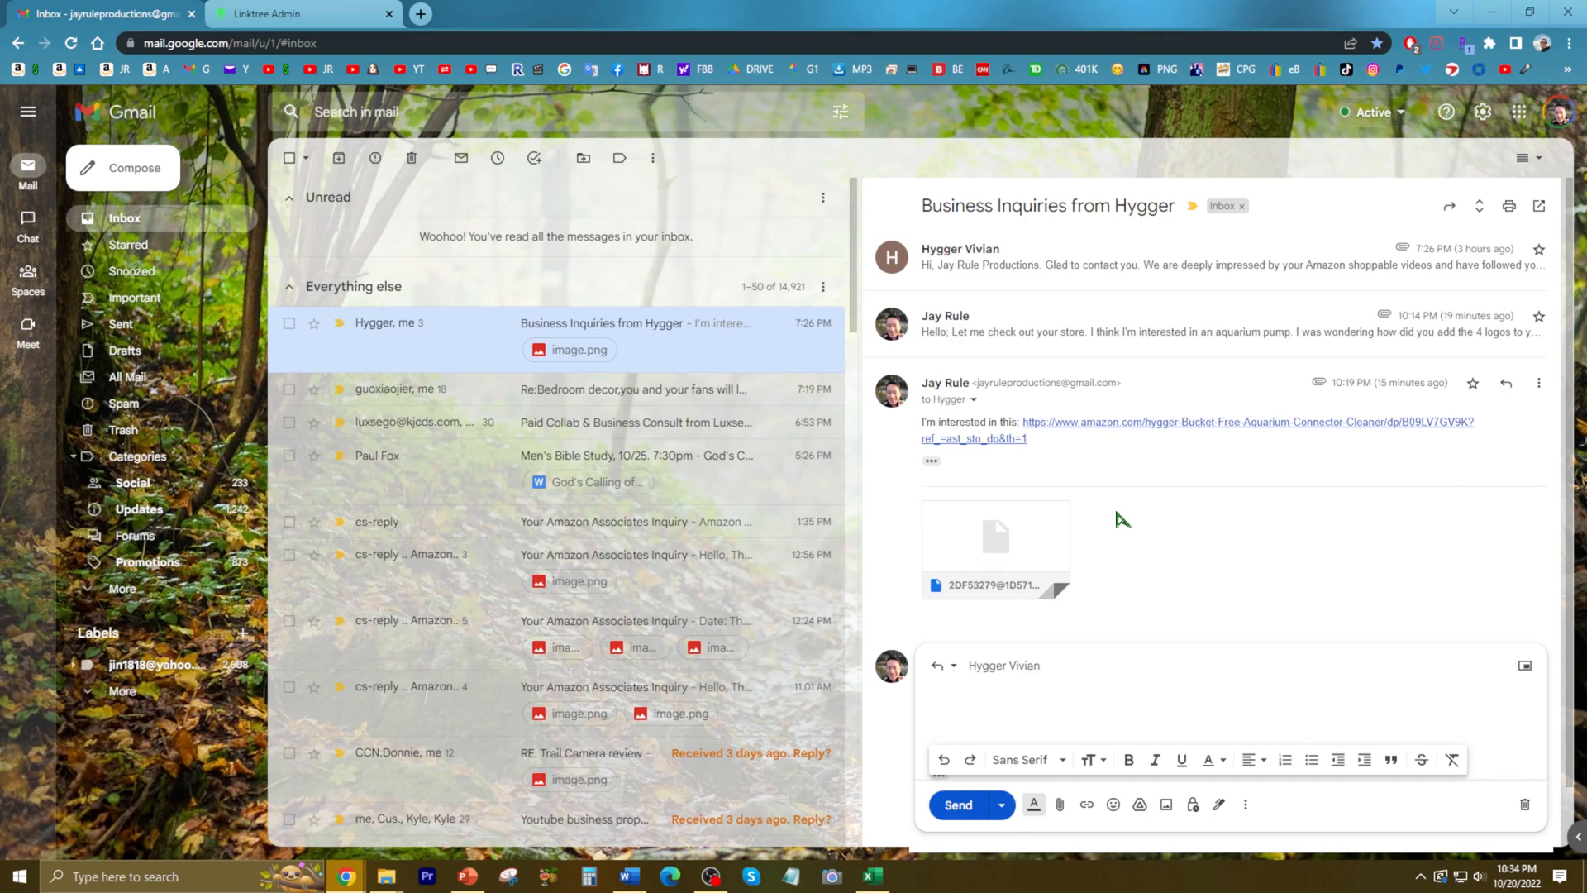
Reply 'Thanks' in the Hygger thread and send it with the logo signature
{"action": "type", "text": "Thanks"}
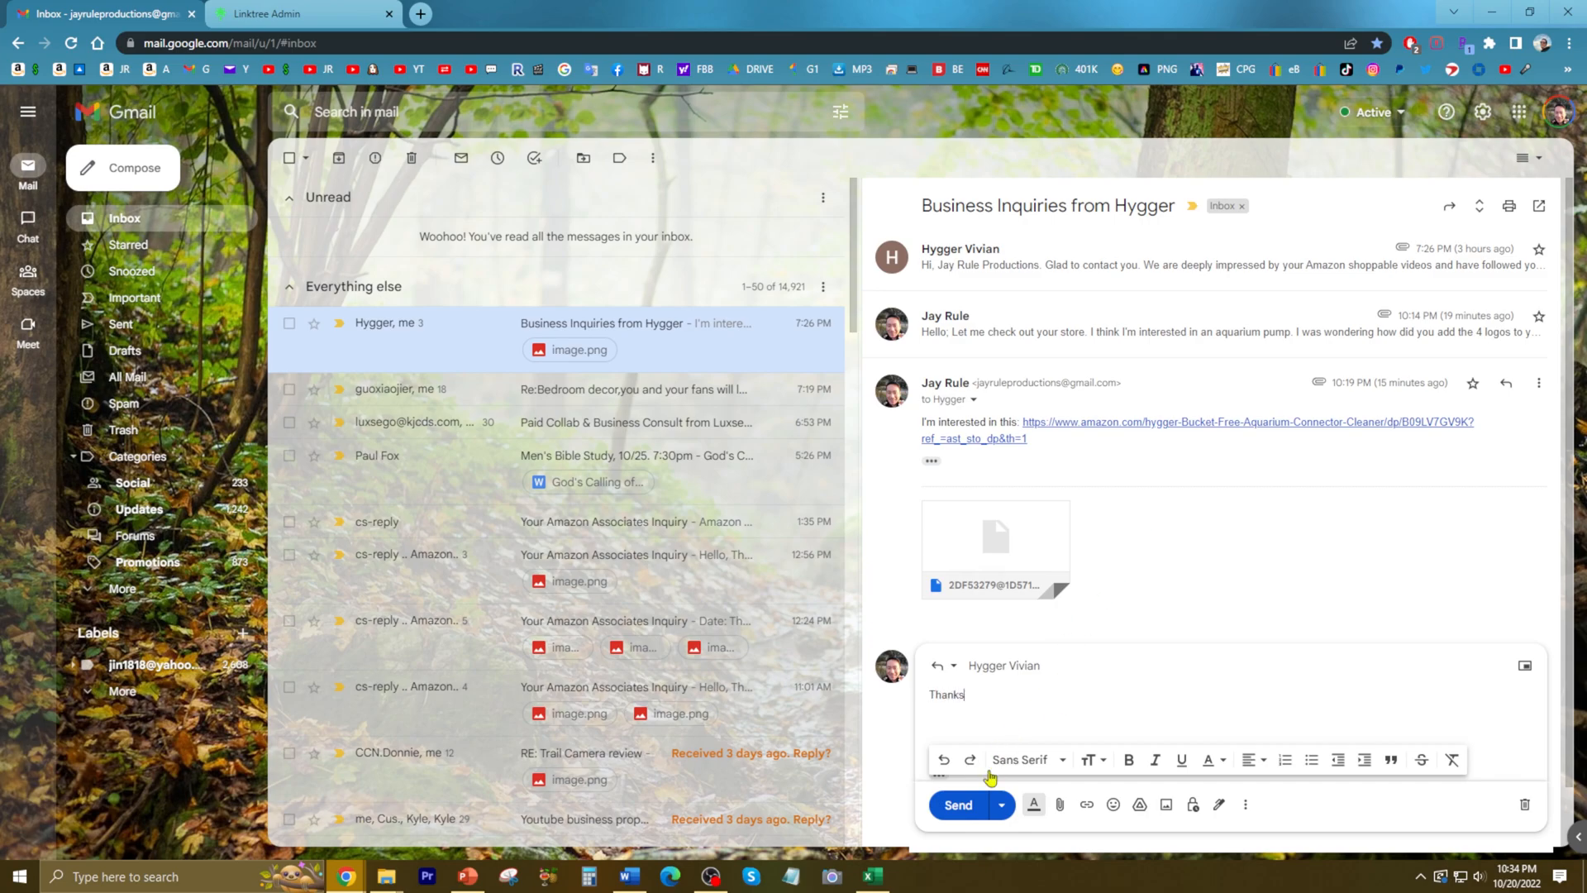
{"action": "left_click", "coordinate": [955, 805]}
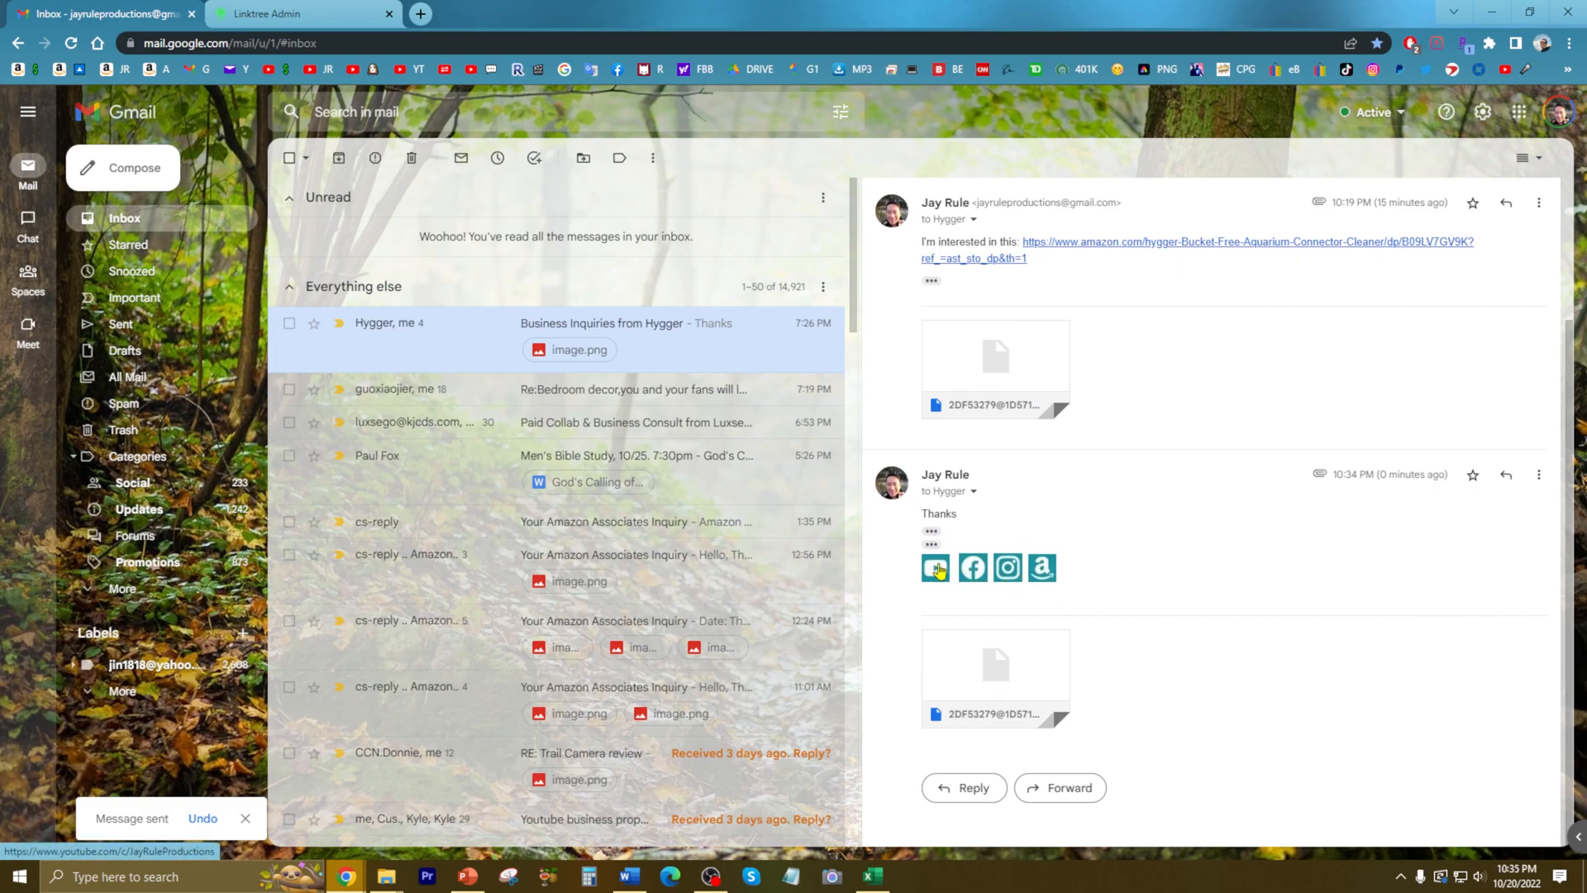
{"action": "left_click", "coordinate": [936, 567]}
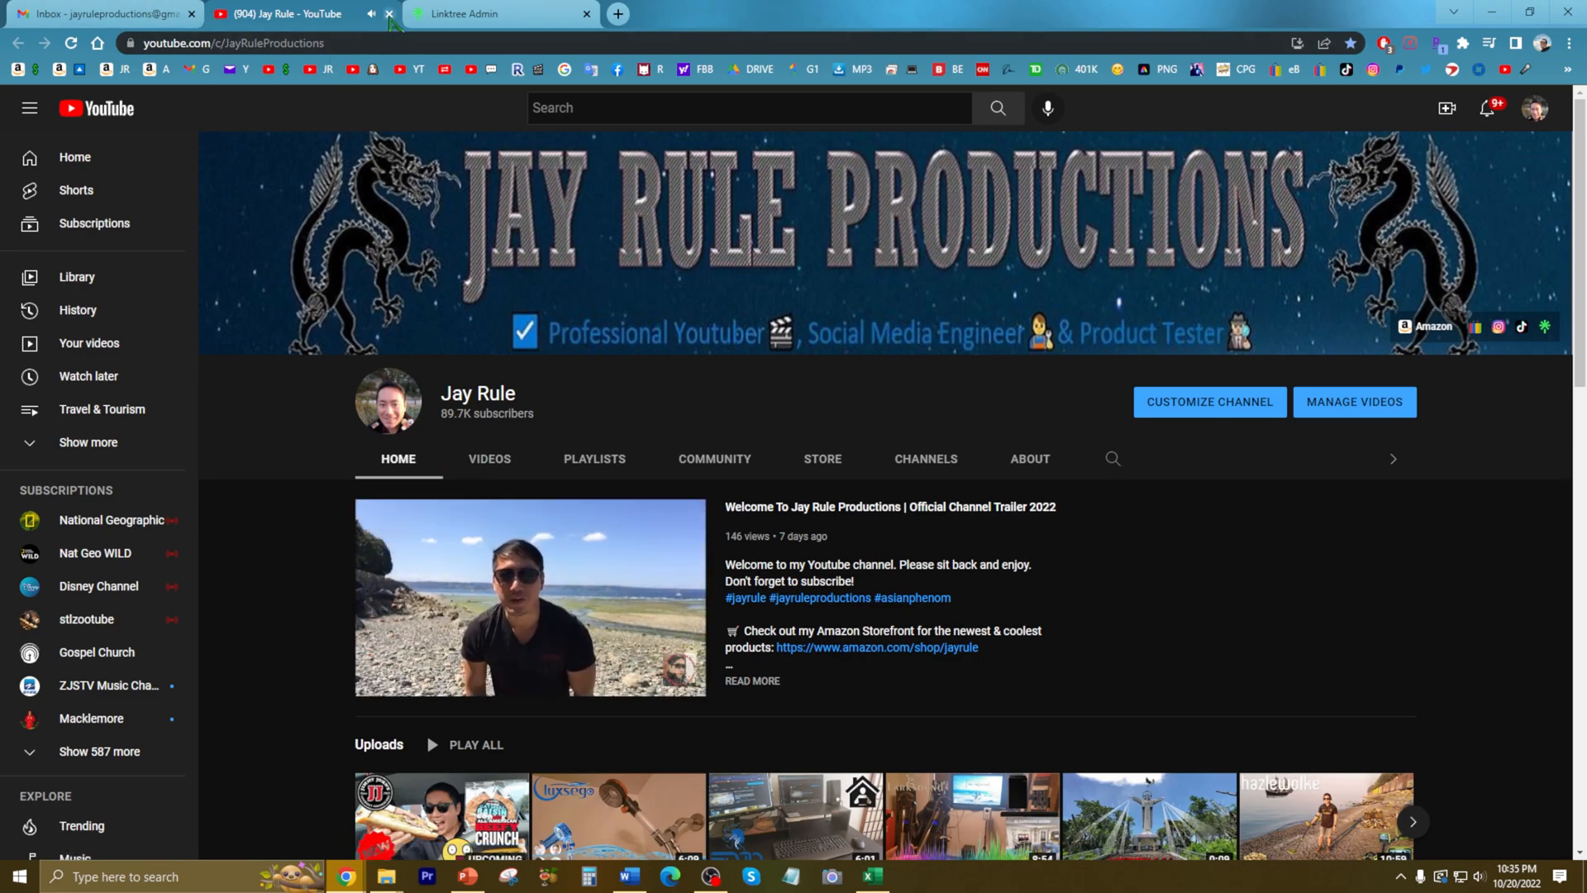
{"action": "left_click", "coordinate": [295, 14]}
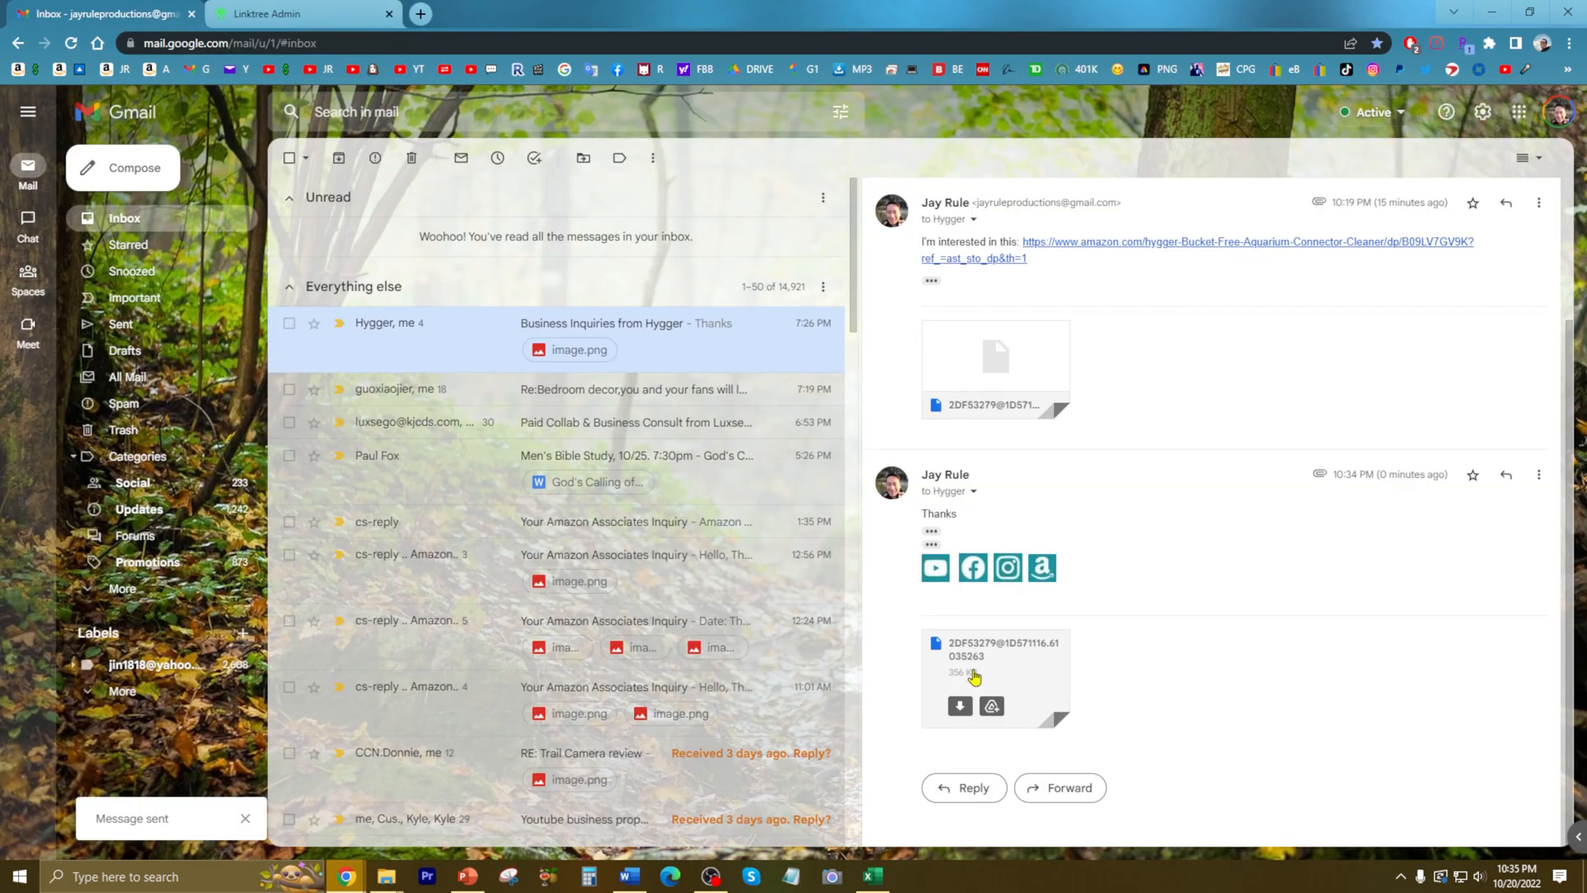
{"action": "left_click", "coordinate": [1006, 567]}
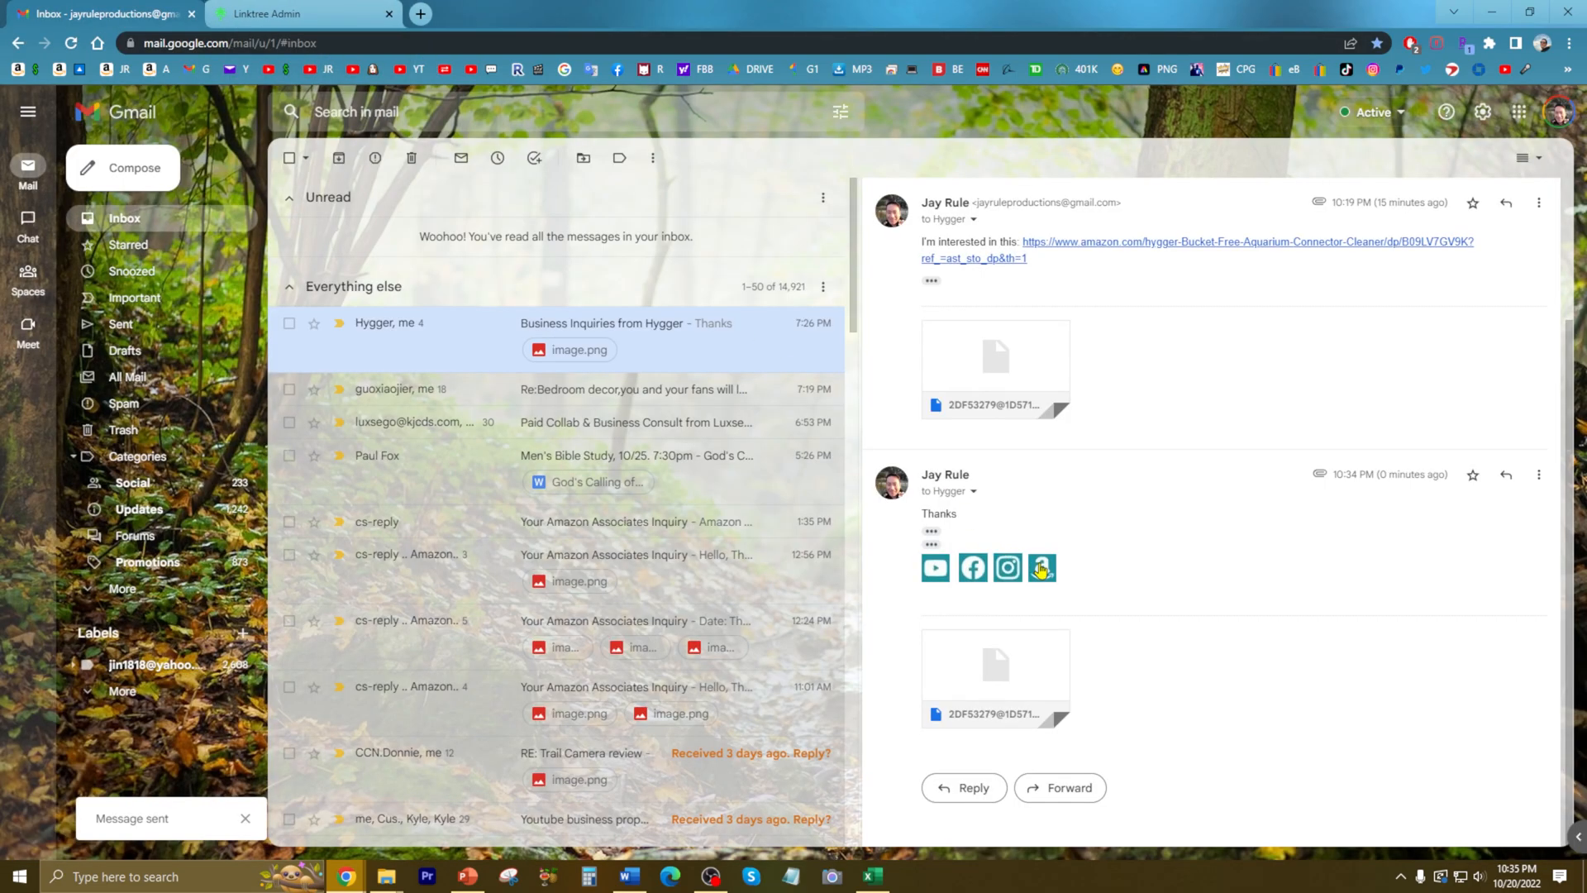
{"action": "left_click", "coordinate": [1041, 567]}
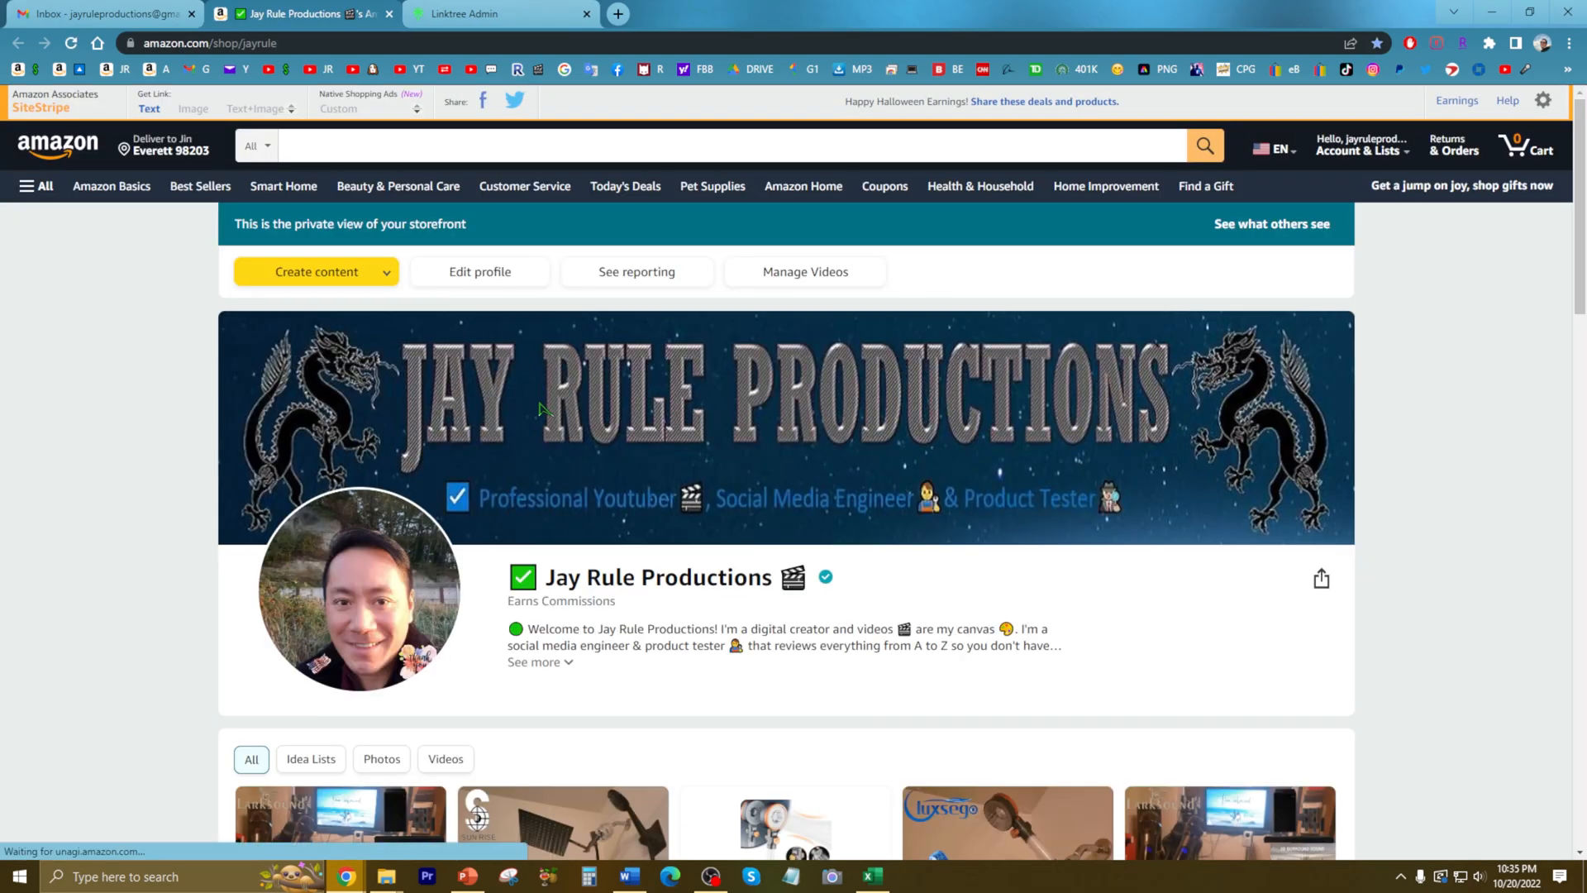
{"action": "scroll", "scroll_direction": "down", "scroll_amount": 3}
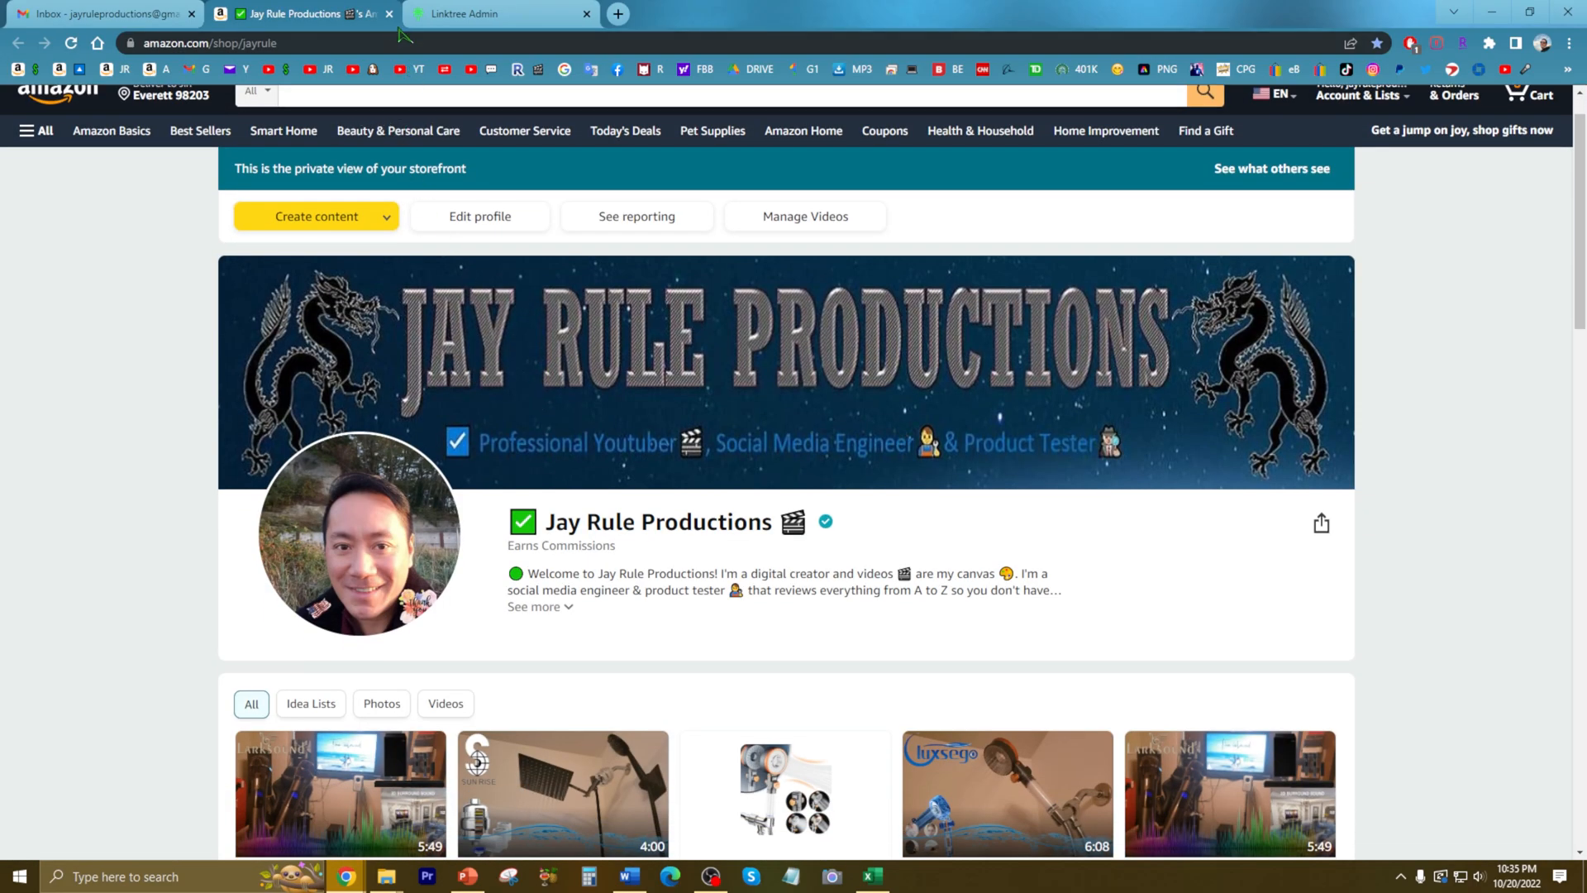
{"action": "left_click", "coordinate": [101, 15]}
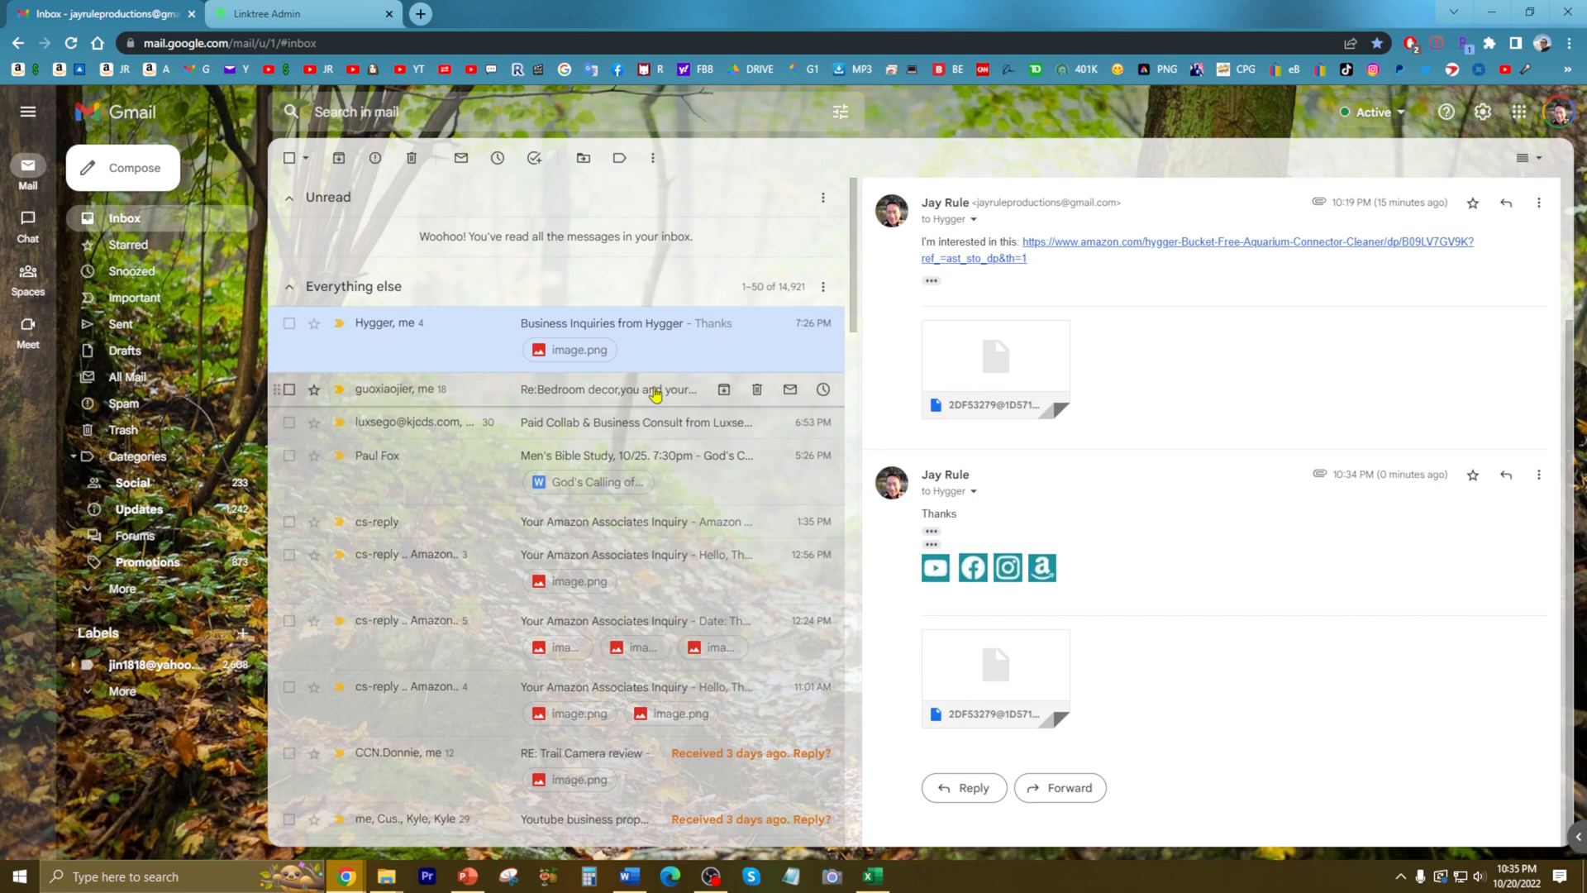